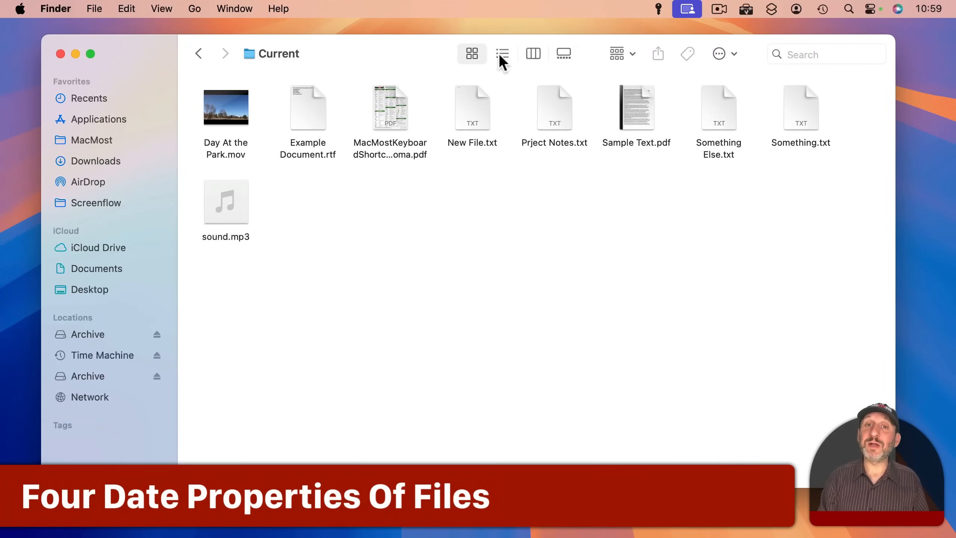
Switch the Current folder to list view and select Example Document.rtf
{"action": "left_click", "coordinate": [502, 54]}
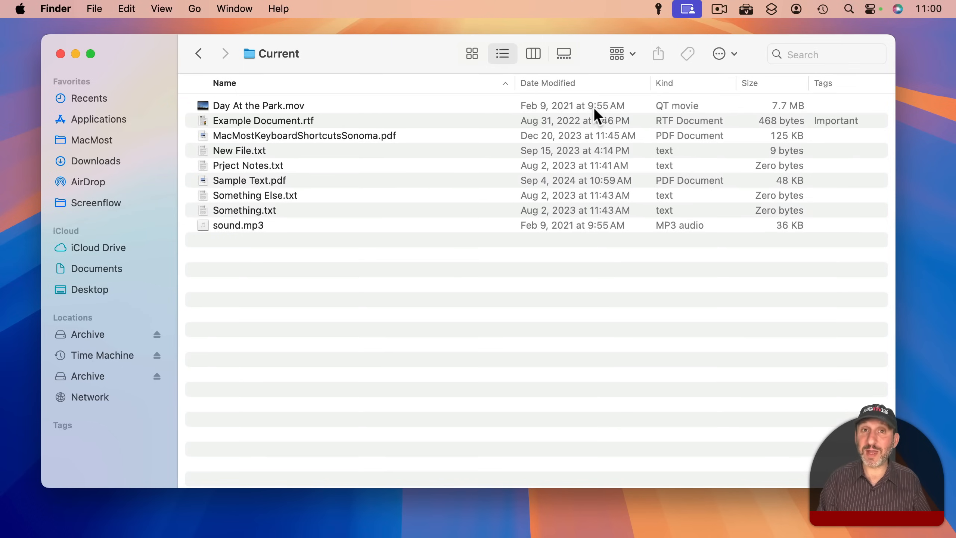
{"action": "mouse_move", "coordinate": [575, 122]}
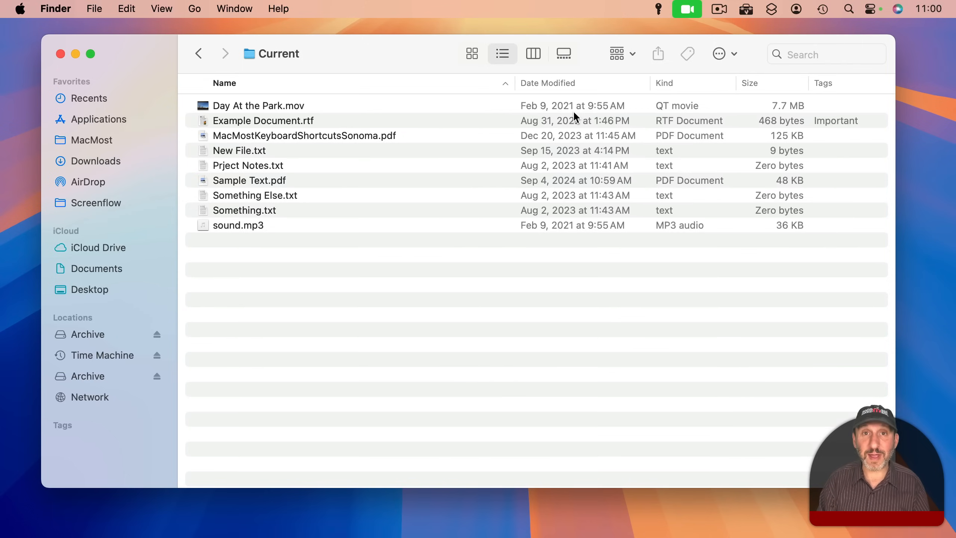
{"action": "left_click", "coordinate": [262, 120]}
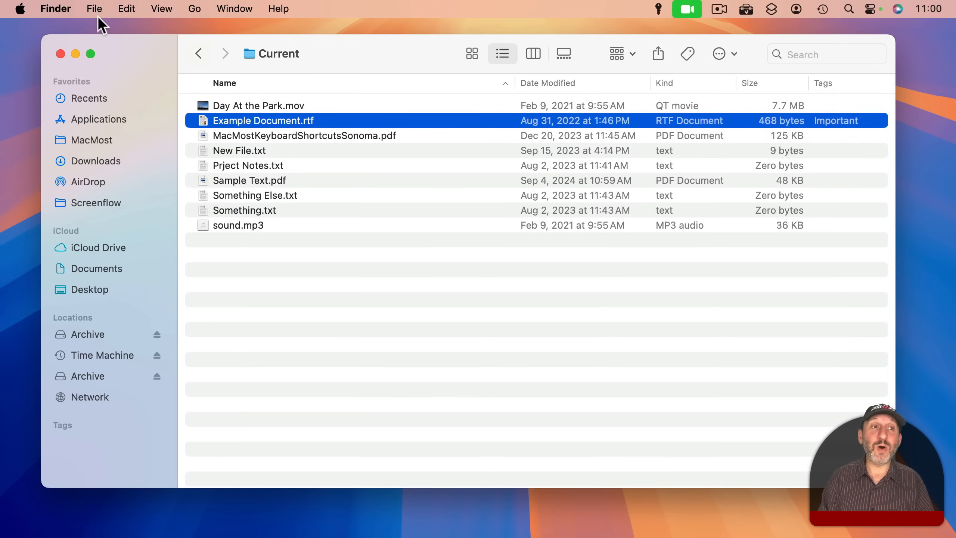
{"action": "left_click", "coordinate": [95, 8]}
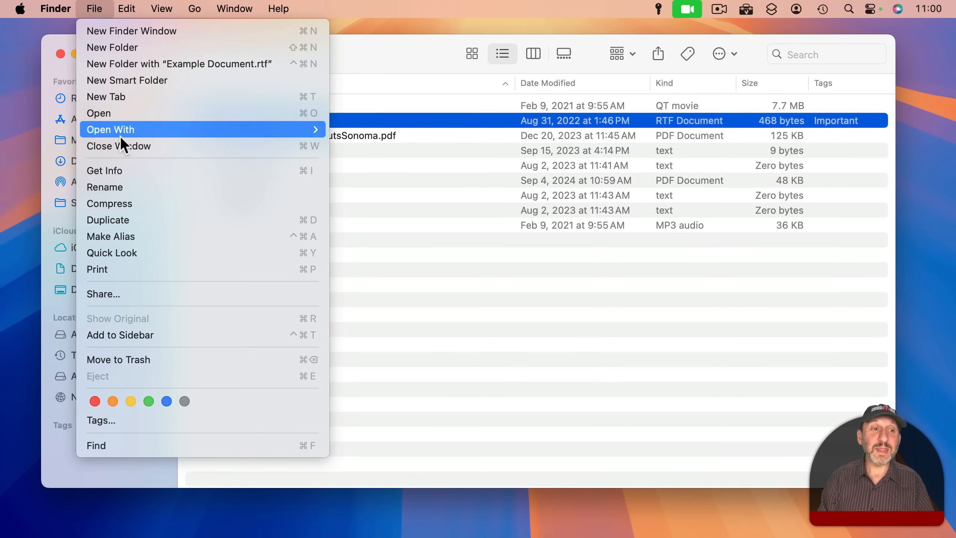
{"action": "left_click", "coordinate": [105, 170]}
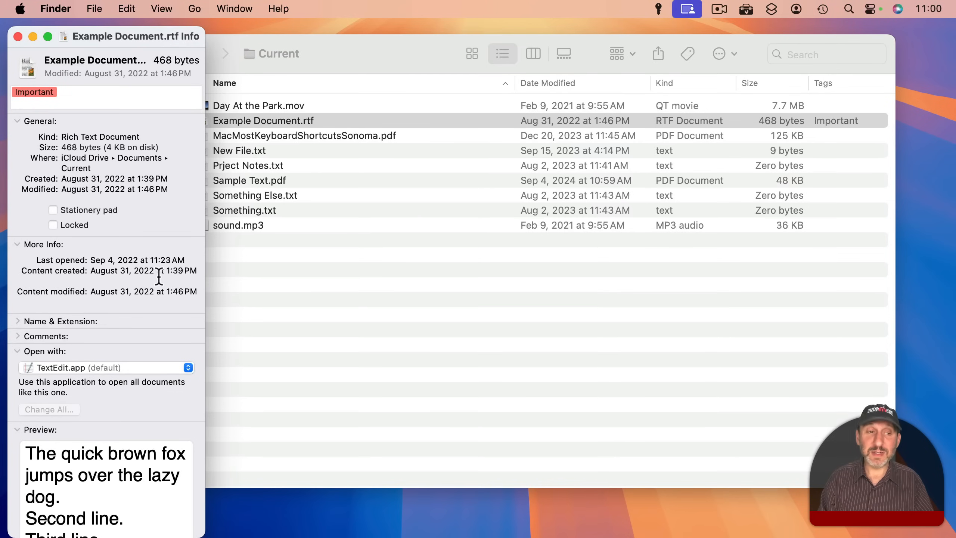
{"action": "mouse_move", "coordinate": [82, 294]}
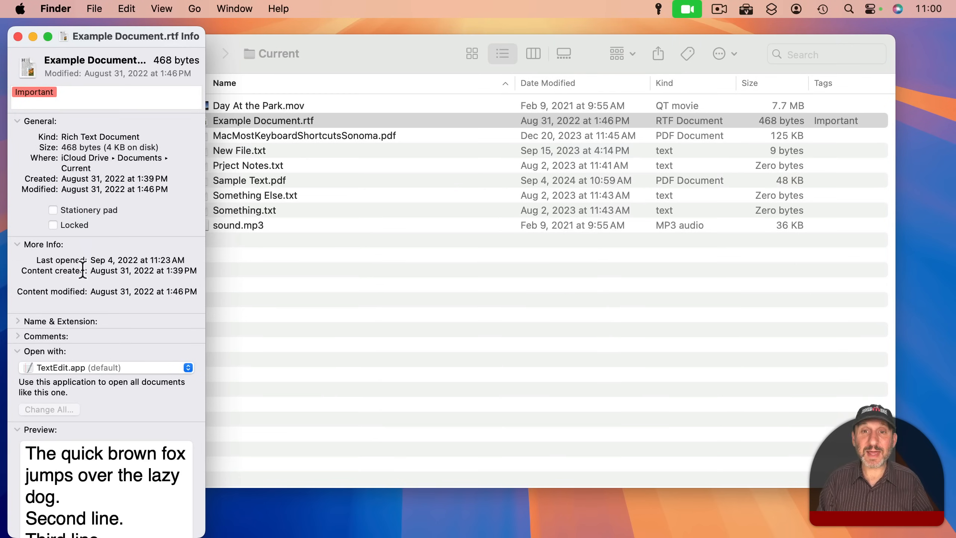
{"action": "left_click", "coordinate": [18, 37]}
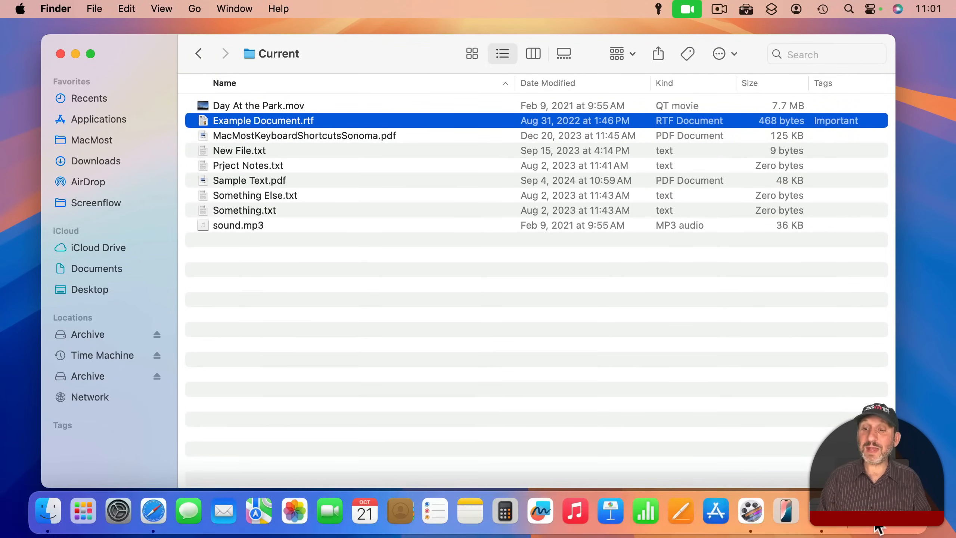
{"action": "mouse_move", "coordinate": [870, 511]}
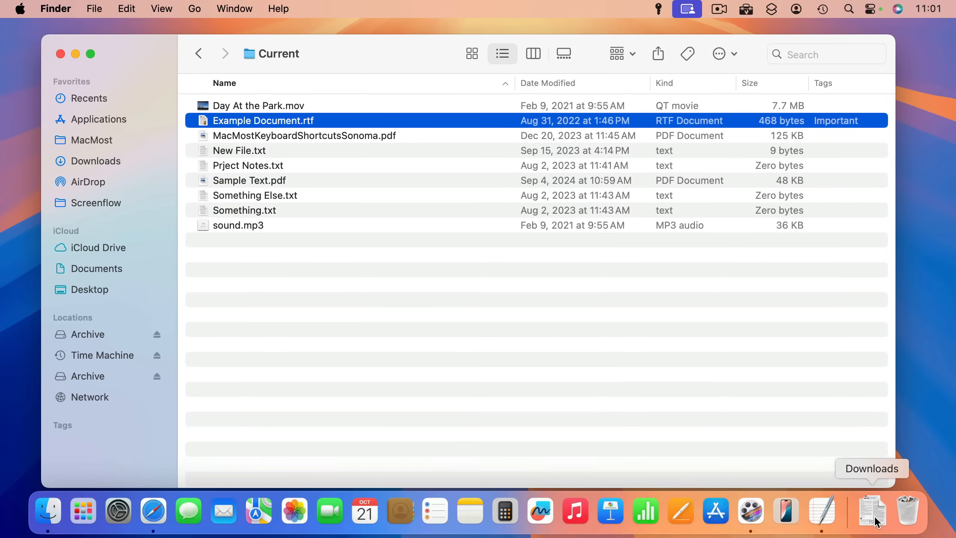
Open the Downloads folder in a Finder window via the Dock and Go > Downloads
{"action": "left_click", "coordinate": [872, 510]}
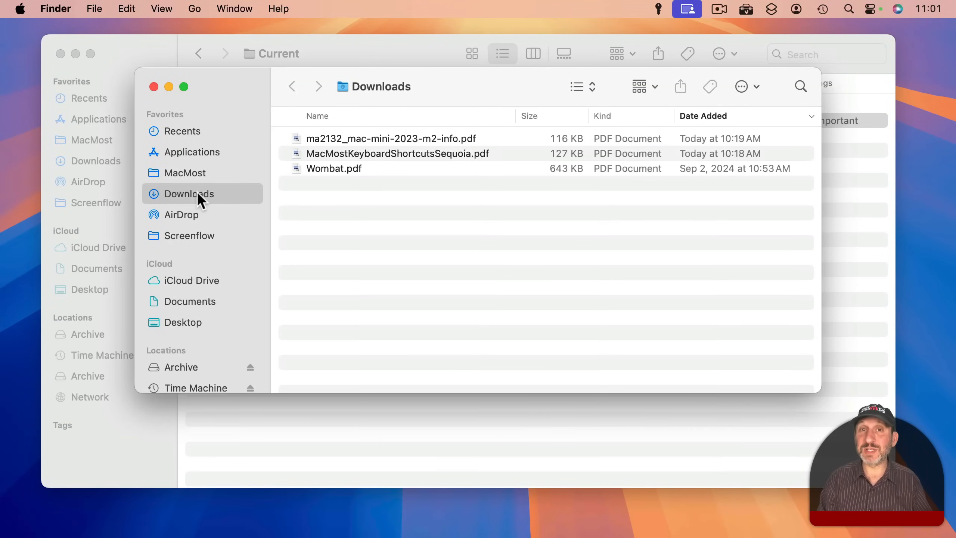
{"action": "left_click", "coordinate": [194, 8]}
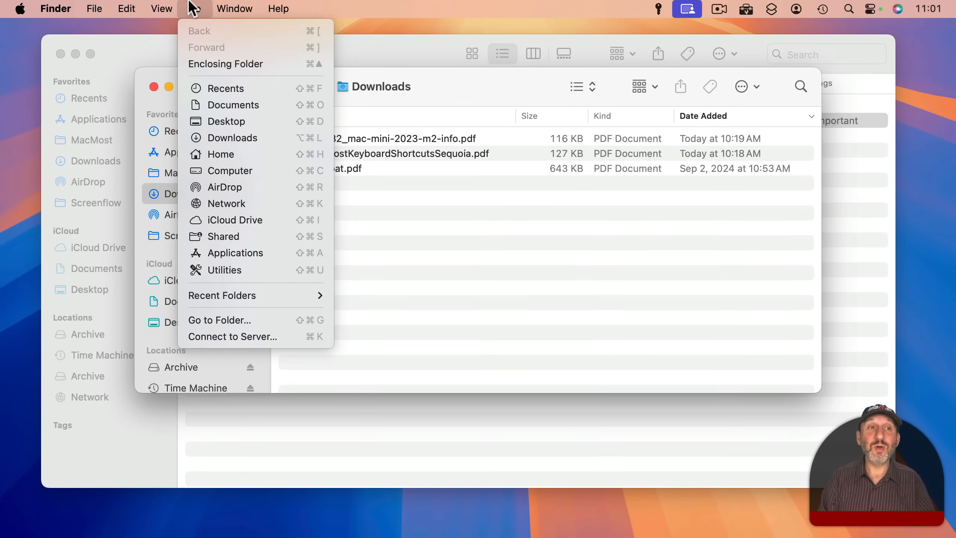
{"action": "mouse_move", "coordinate": [232, 137]}
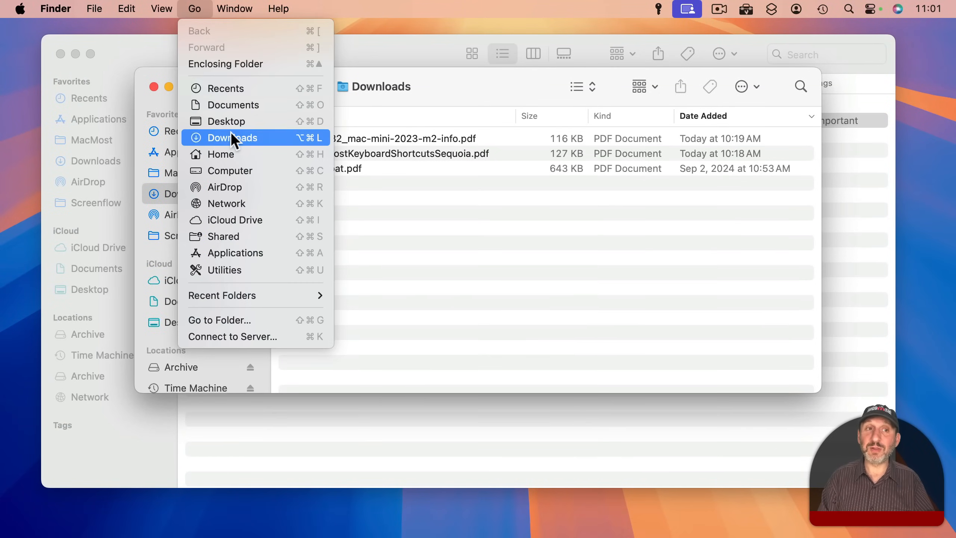
{"action": "left_click", "coordinate": [232, 138]}
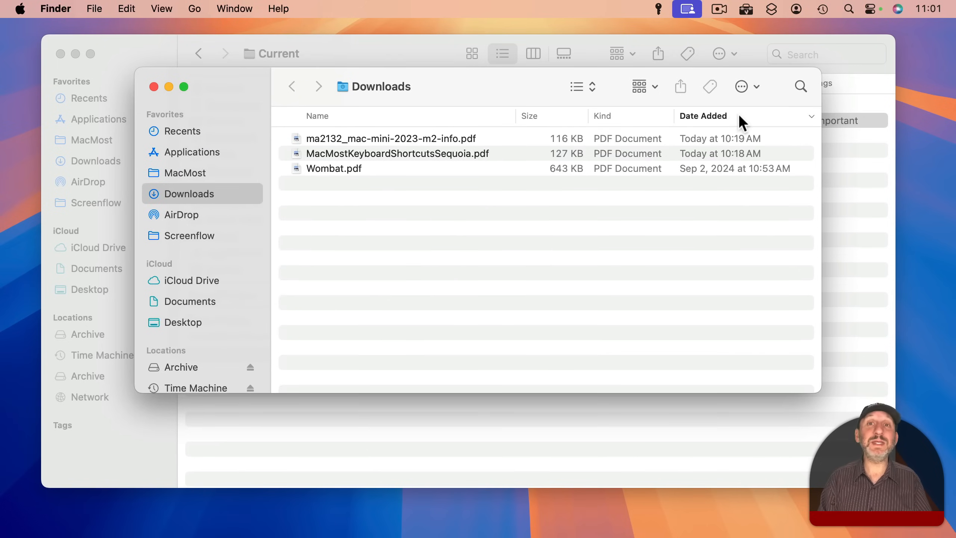
{"action": "mouse_move", "coordinate": [424, 107]}
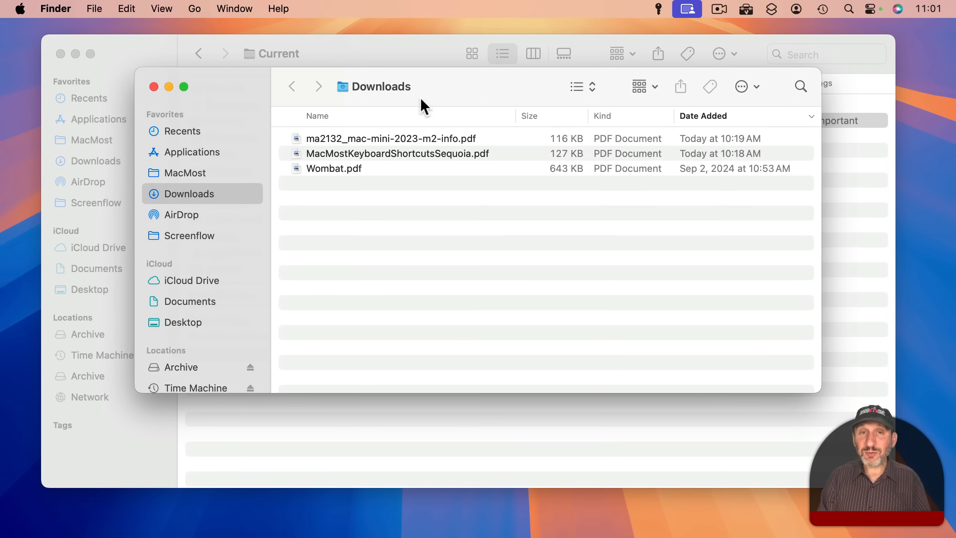
{"action": "mouse_move", "coordinate": [741, 125]}
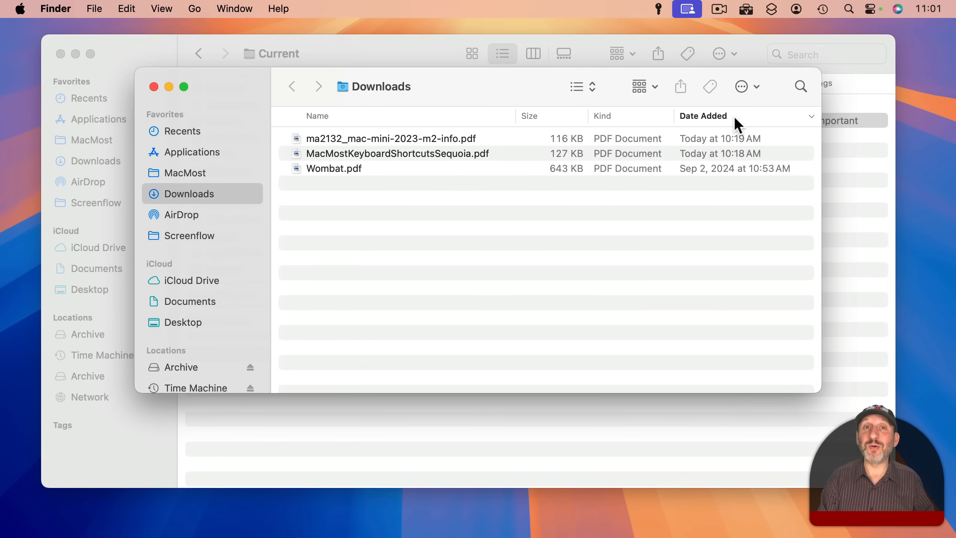
{"action": "mouse_move", "coordinate": [722, 201]}
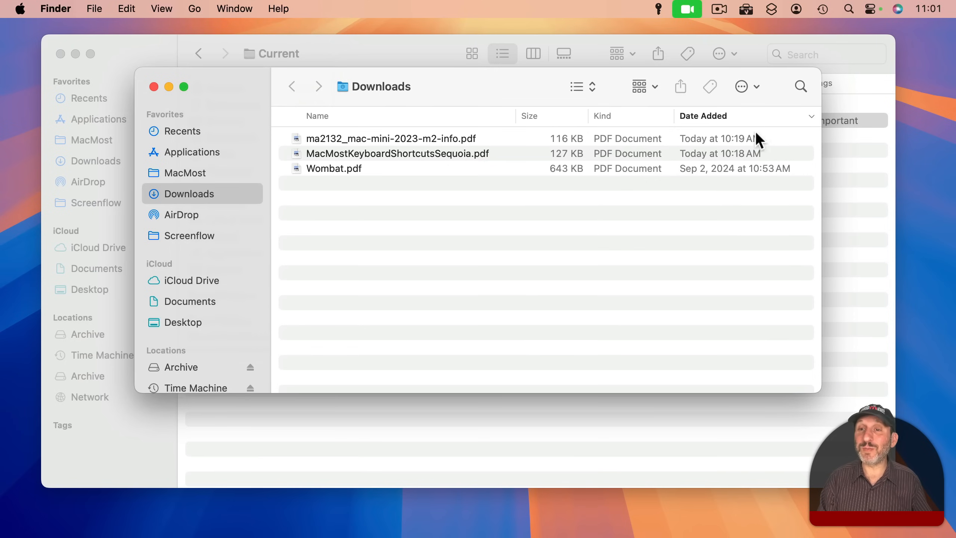
{"action": "mouse_move", "coordinate": [735, 145]}
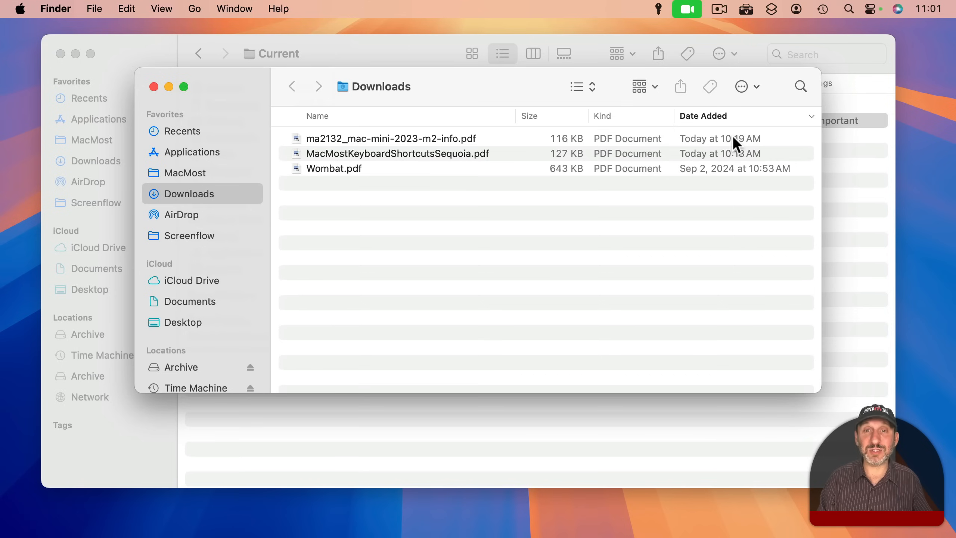
Sort the Downloads files by name, then back by Date Added newest first
{"action": "left_click", "coordinate": [703, 116]}
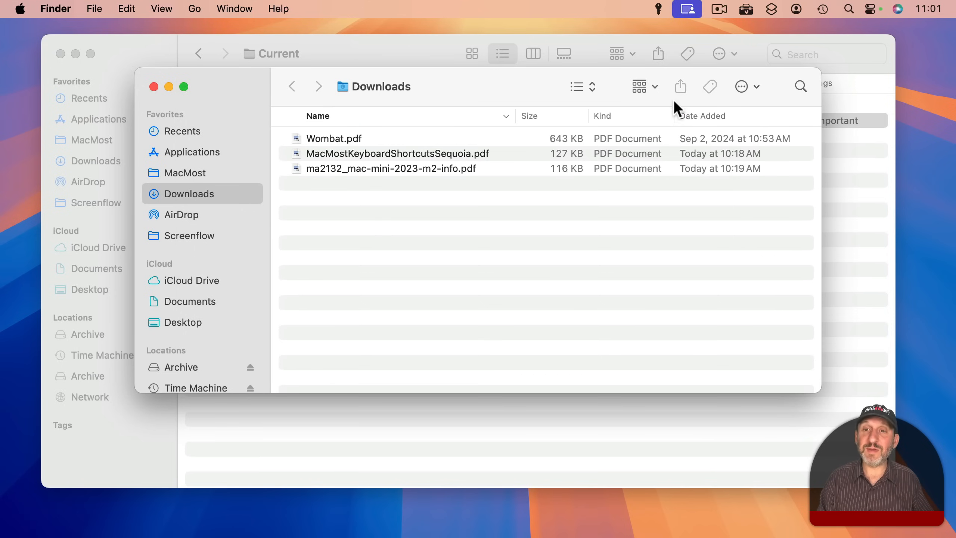
{"action": "left_click", "coordinate": [703, 116]}
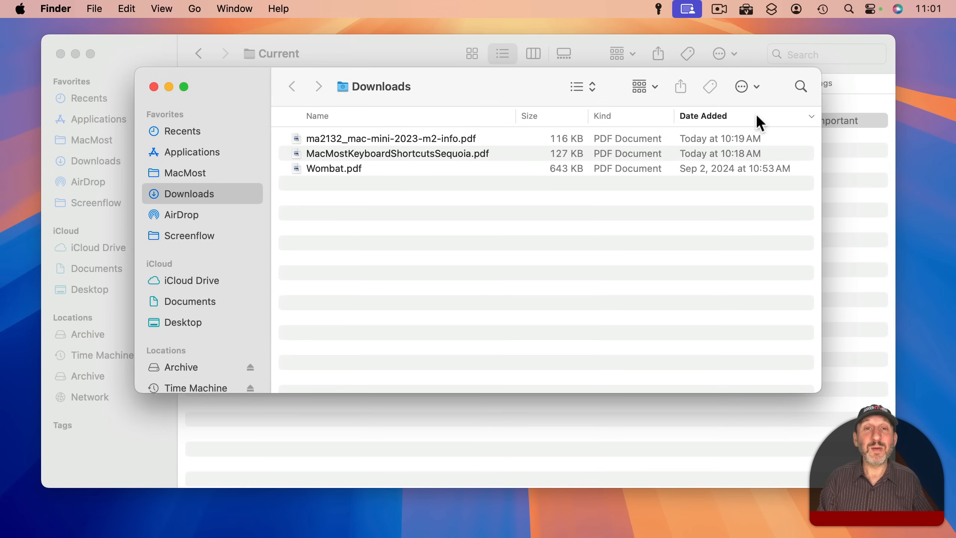
{"action": "mouse_move", "coordinate": [758, 126]}
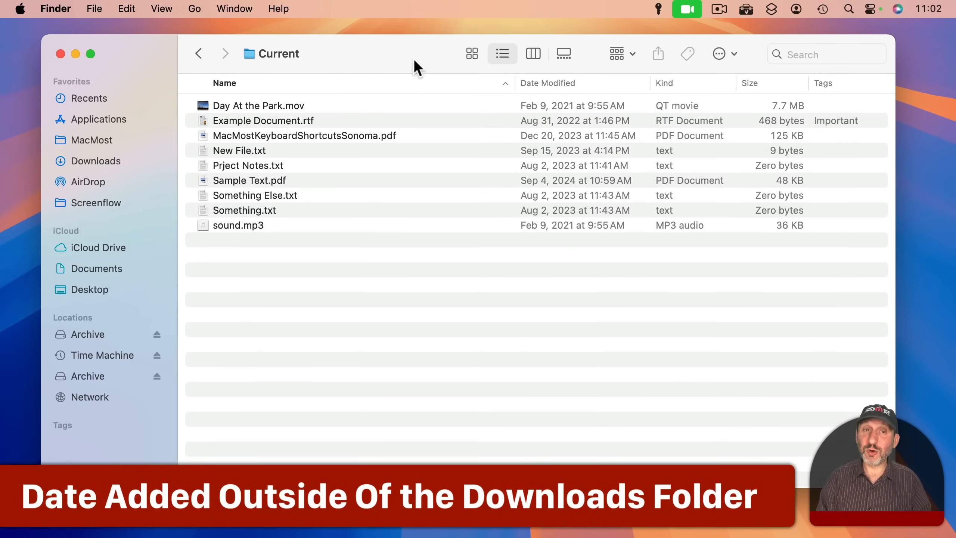
{"action": "mouse_move", "coordinate": [305, 95]}
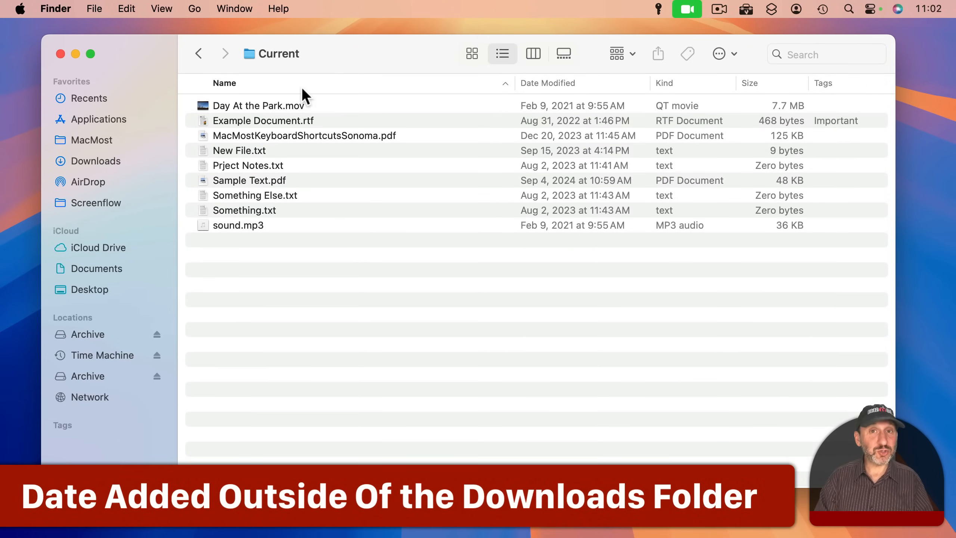
Add a Date Added column to the Current folder's list, placed after the file names
{"action": "right_click", "coordinate": [302, 88]}
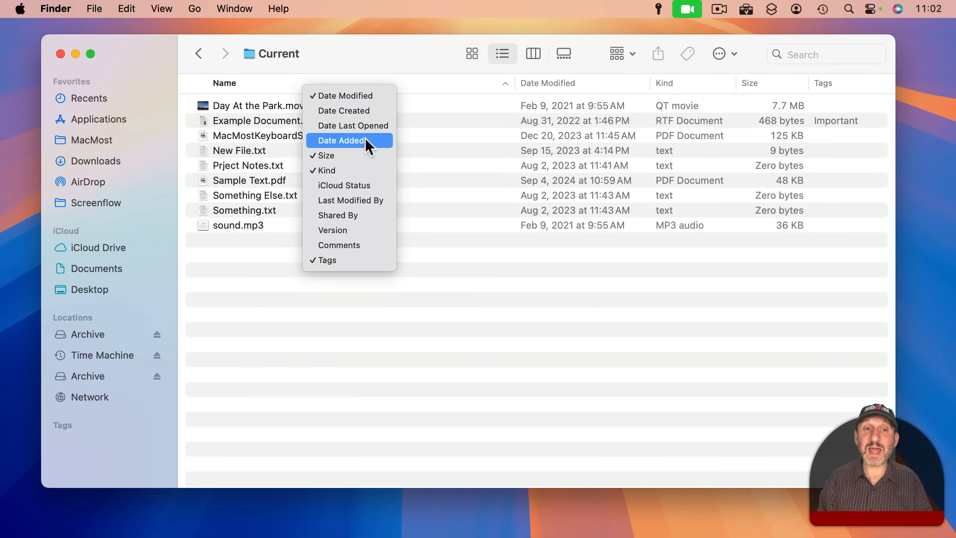
{"action": "left_click", "coordinate": [341, 141]}
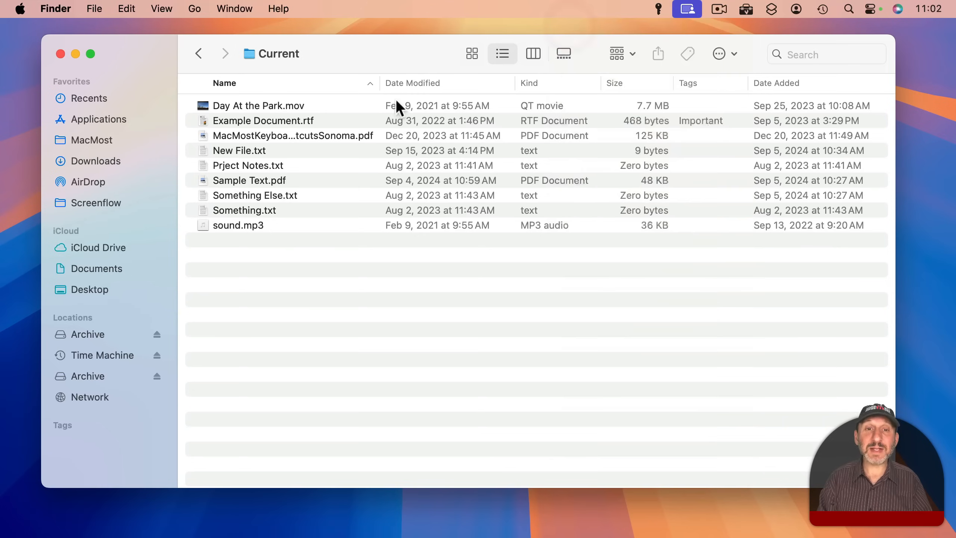
{"action": "mouse_move", "coordinate": [447, 95]}
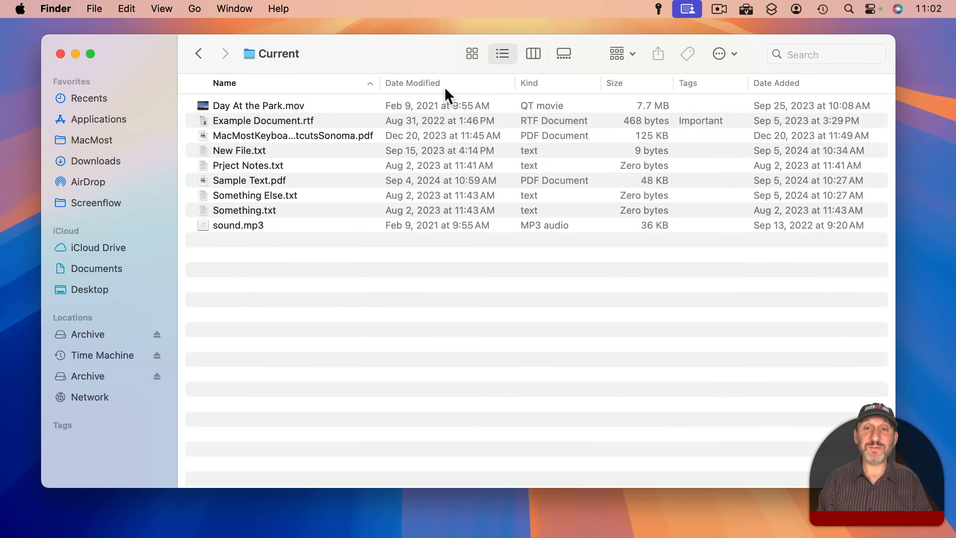
{"action": "left_click", "coordinate": [766, 83]}
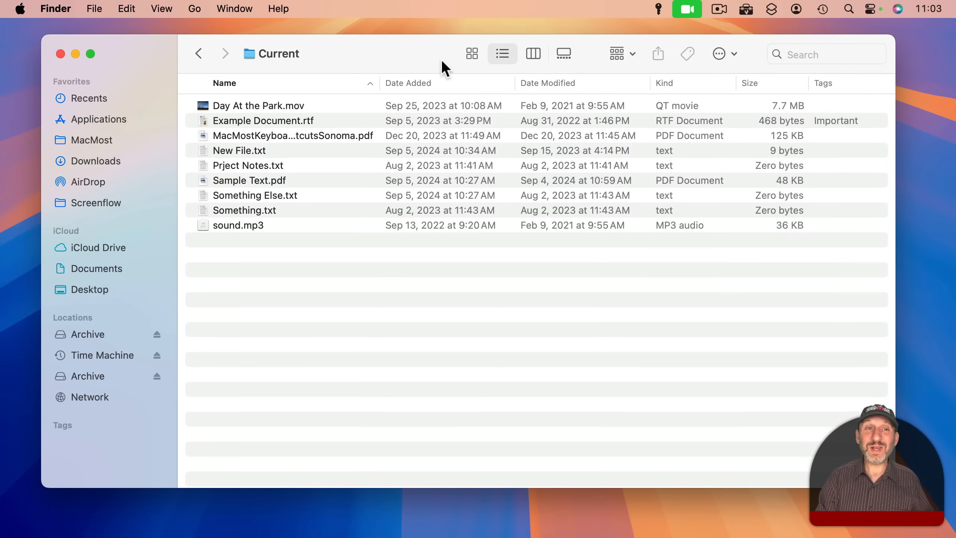
{"action": "mouse_move", "coordinate": [332, 76]}
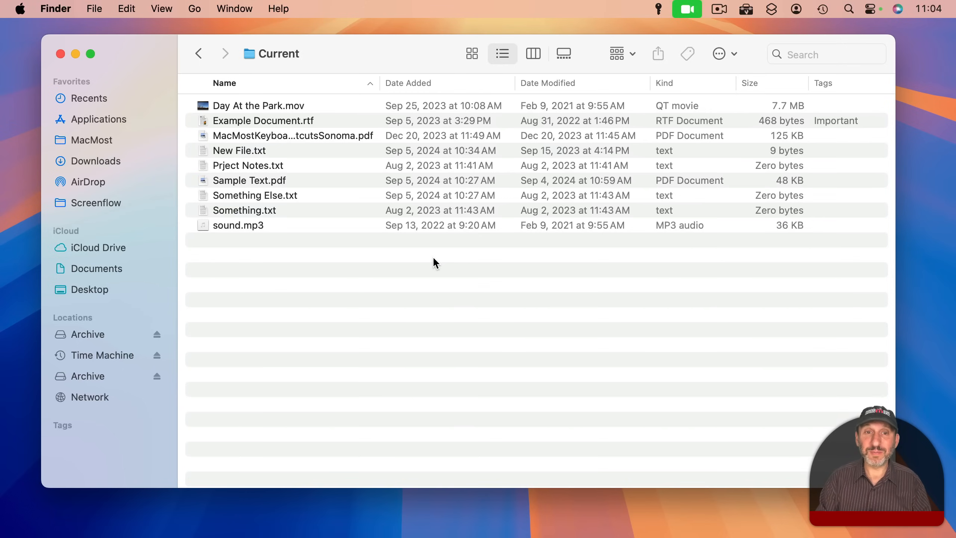
{"action": "mouse_move", "coordinate": [463, 207]}
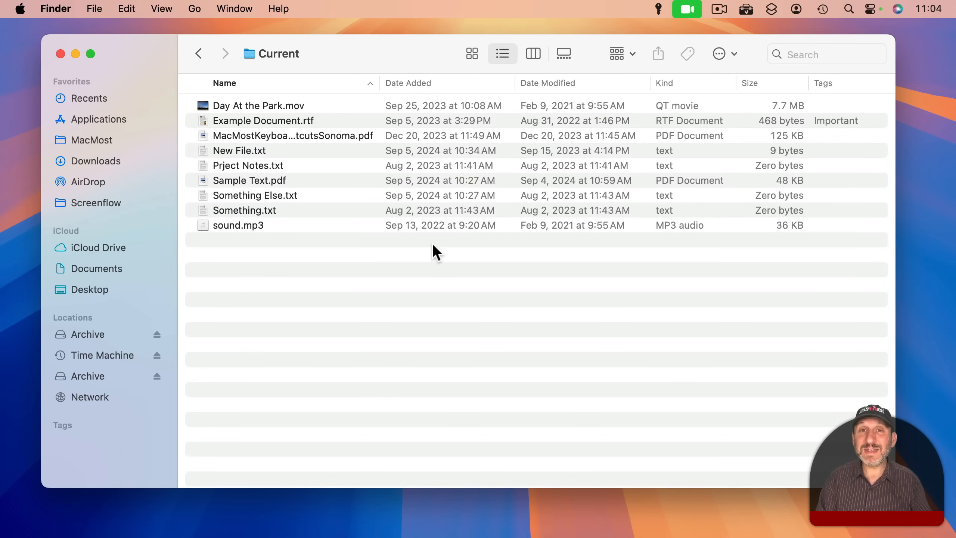
{"action": "mouse_move", "coordinate": [436, 281]}
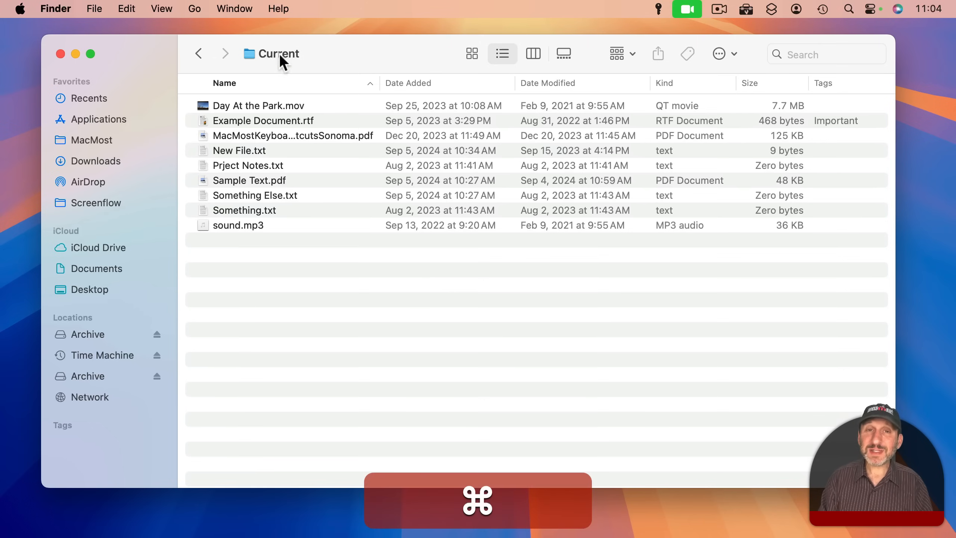
Go up to Documents and expand the Current and Business folders inline
{"action": "left_click", "coordinate": [97, 268]}
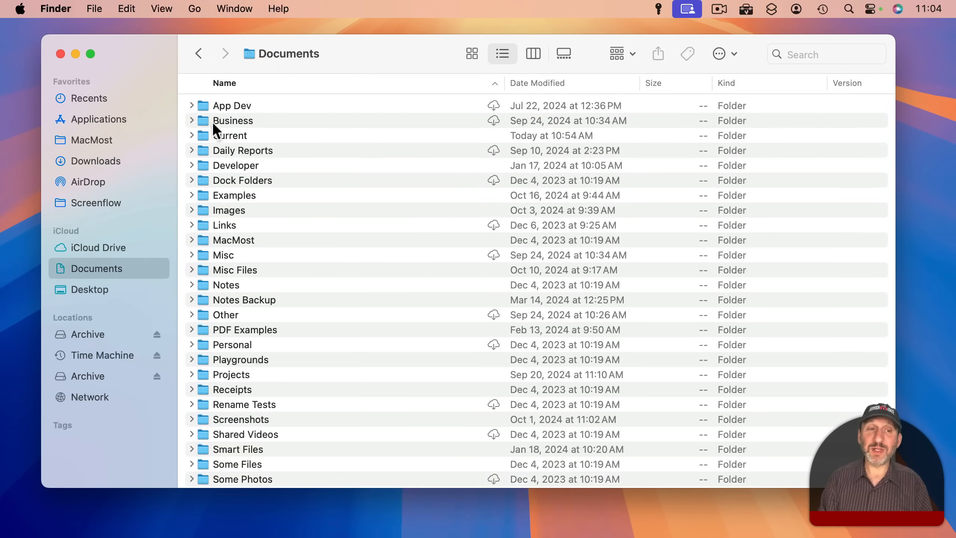
{"action": "left_click", "coordinate": [191, 135]}
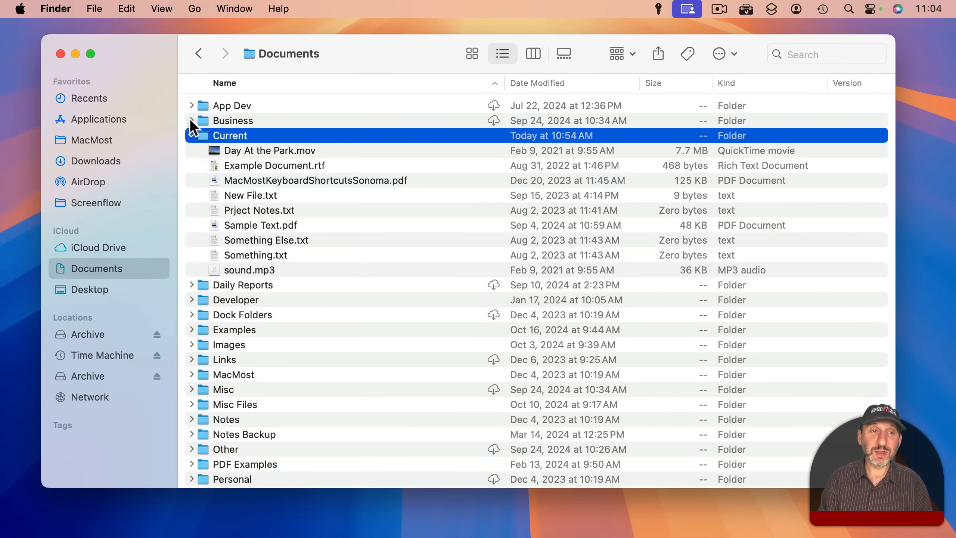
{"action": "left_click", "coordinate": [191, 120]}
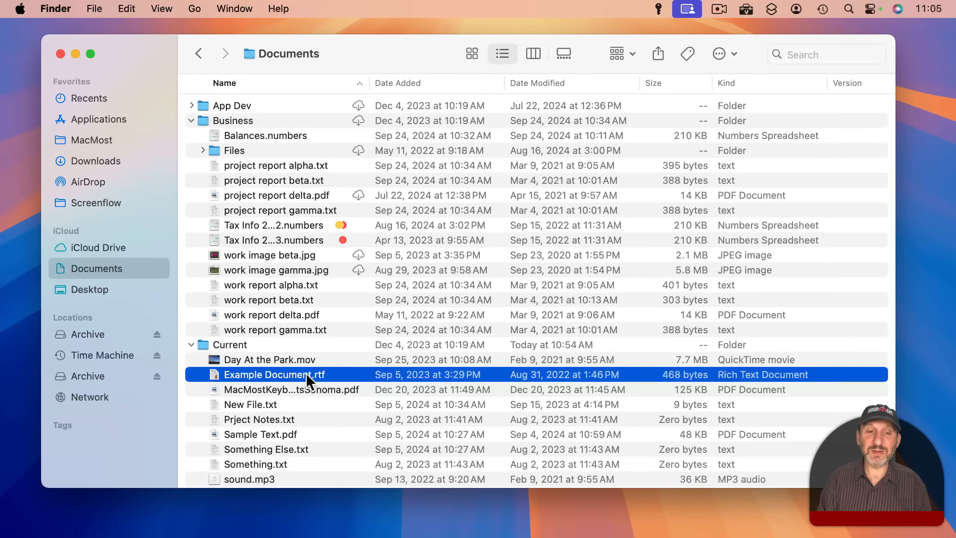
{"action": "mouse_move", "coordinate": [414, 384]}
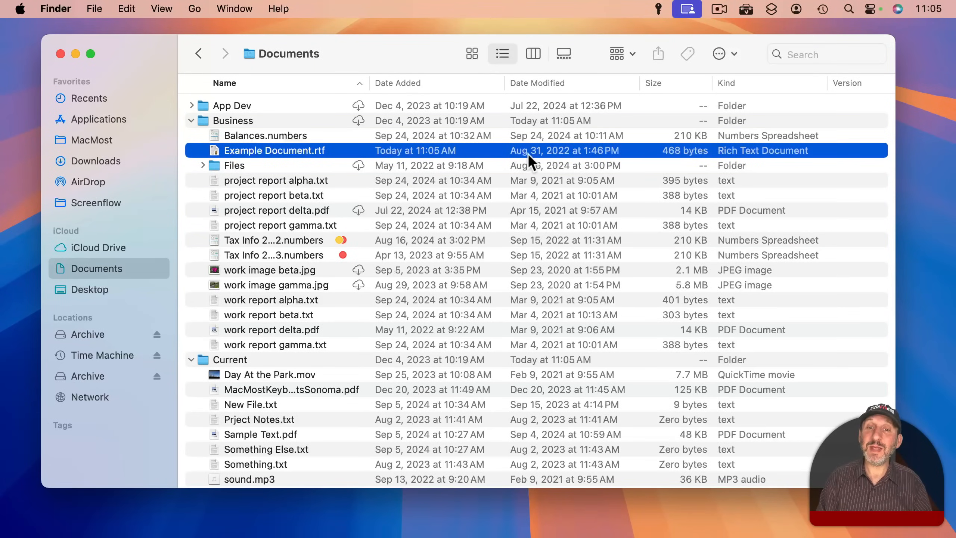
{"action": "mouse_move", "coordinate": [561, 161]}
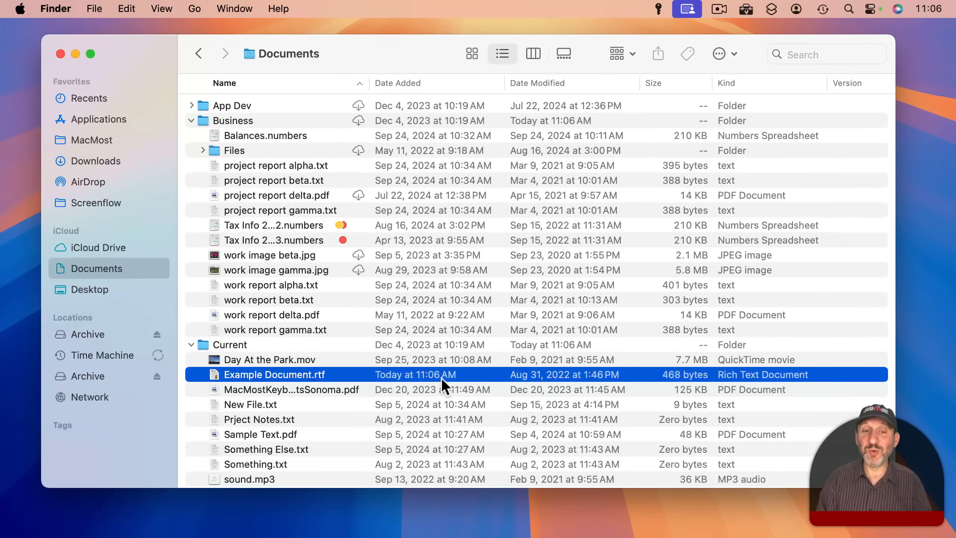
{"action": "mouse_move", "coordinate": [400, 259]}
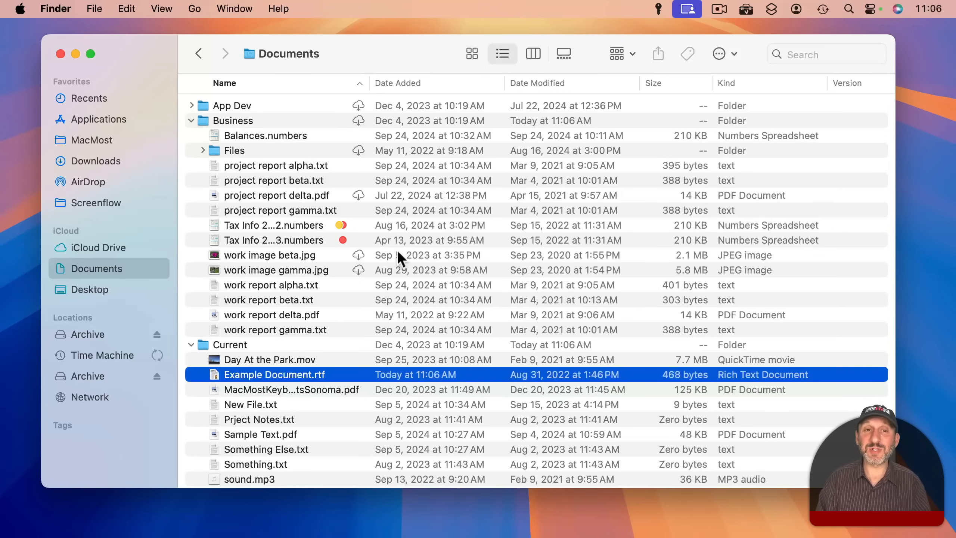
Bring up the Edit menu's undo commands after moving Example Document.rtf back to Current
{"action": "left_click", "coordinate": [126, 8]}
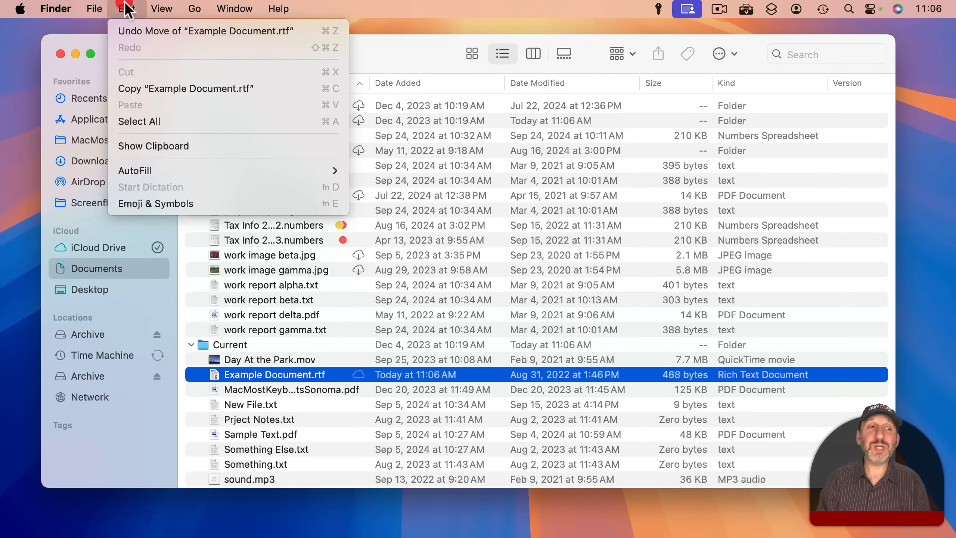
{"action": "mouse_move", "coordinate": [205, 31]}
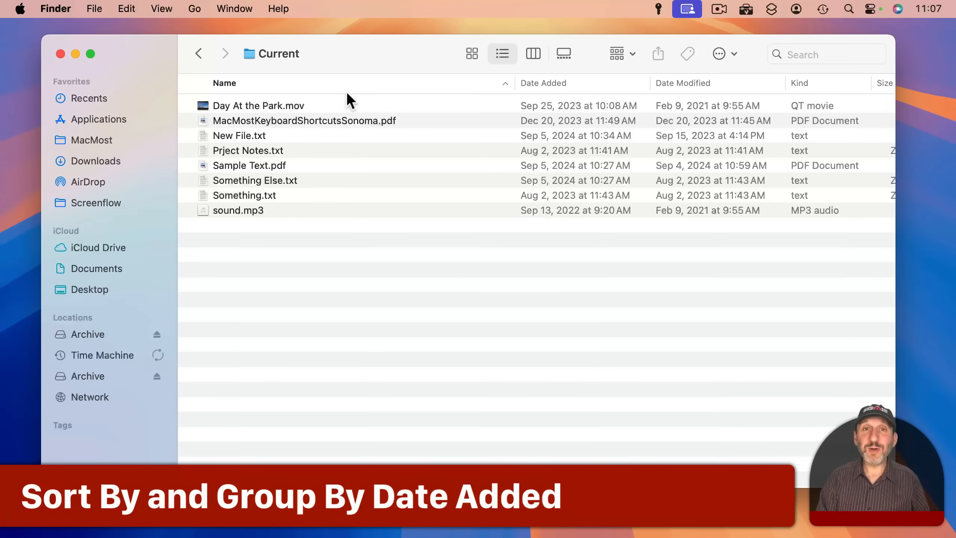
{"action": "mouse_move", "coordinate": [521, 98]}
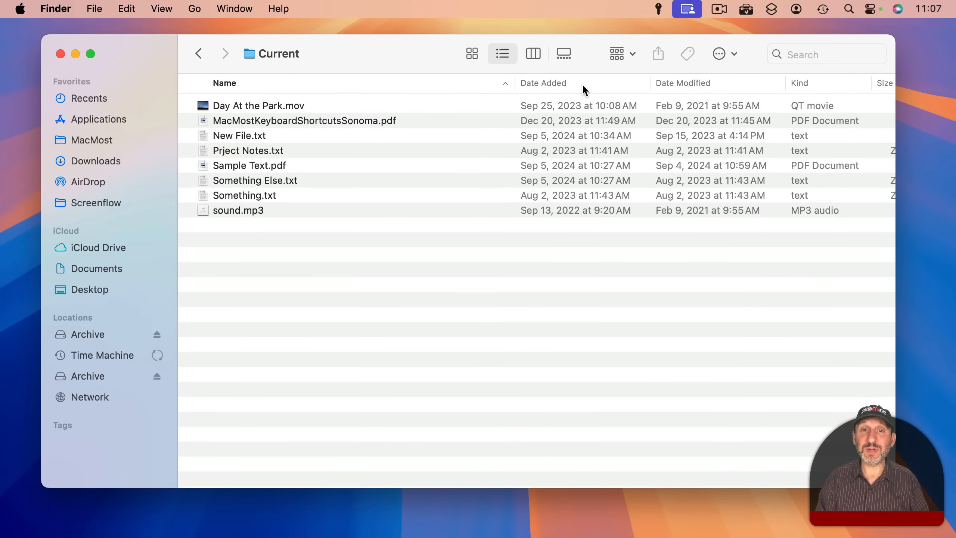
Show the Current folder as icons grouped by Date Added, then return to list view
{"action": "left_click", "coordinate": [471, 53]}
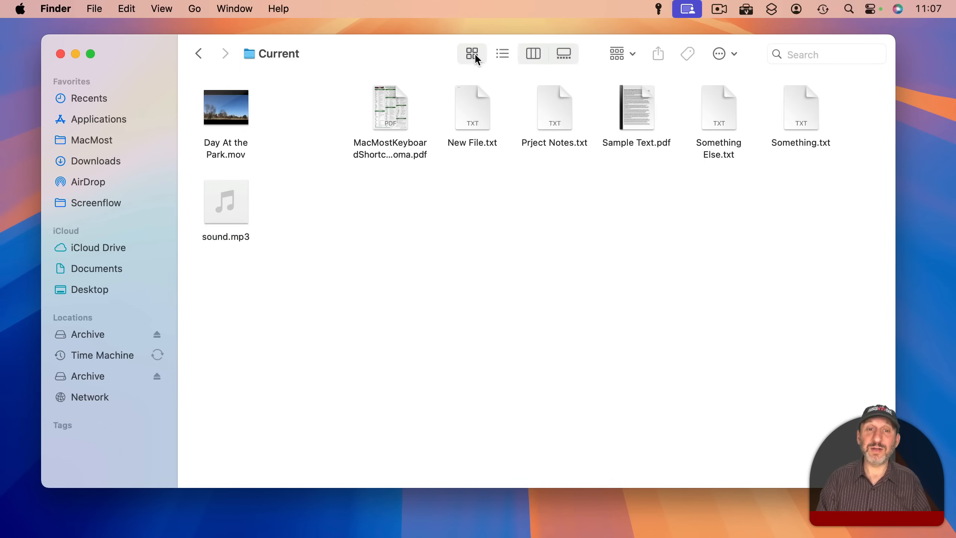
{"action": "left_click", "coordinate": [162, 9]}
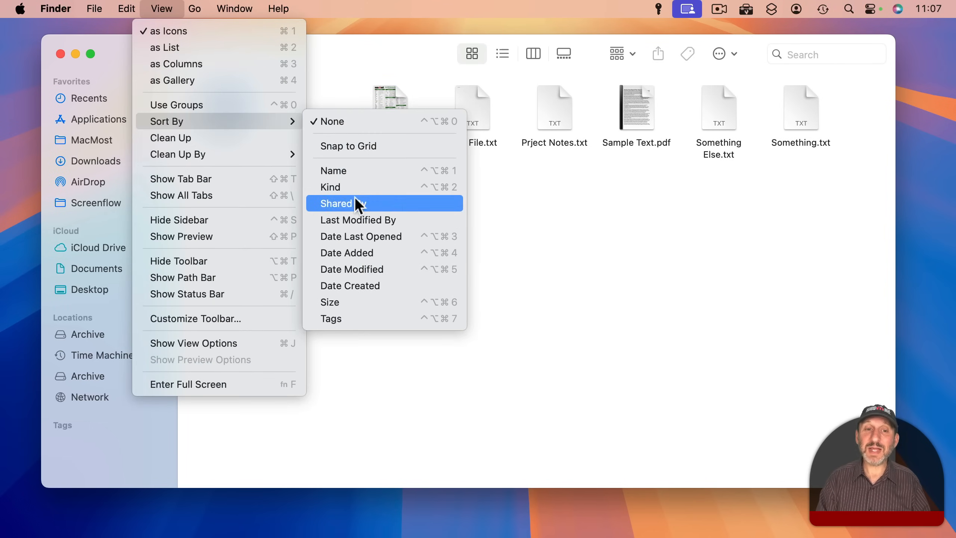
{"action": "mouse_move", "coordinate": [368, 257]}
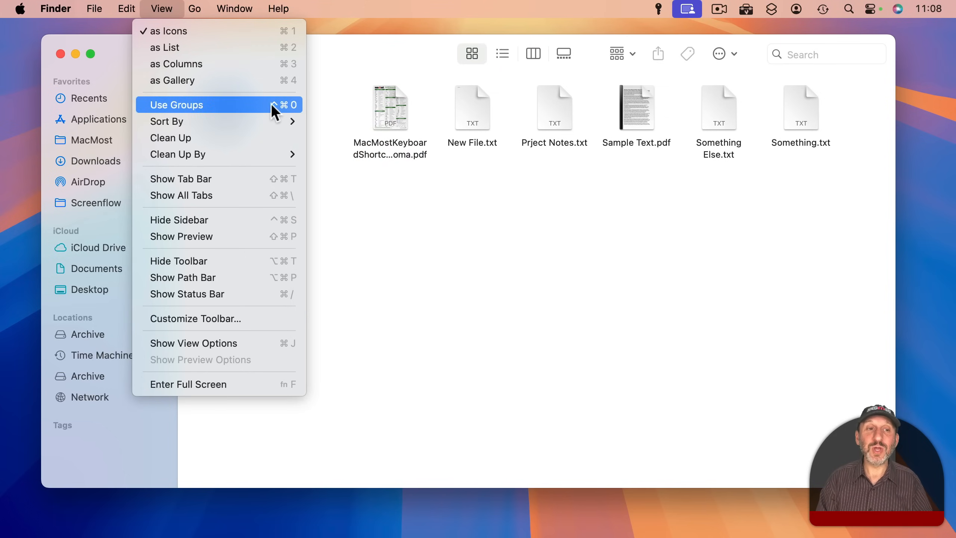
{"action": "left_click", "coordinate": [176, 104]}
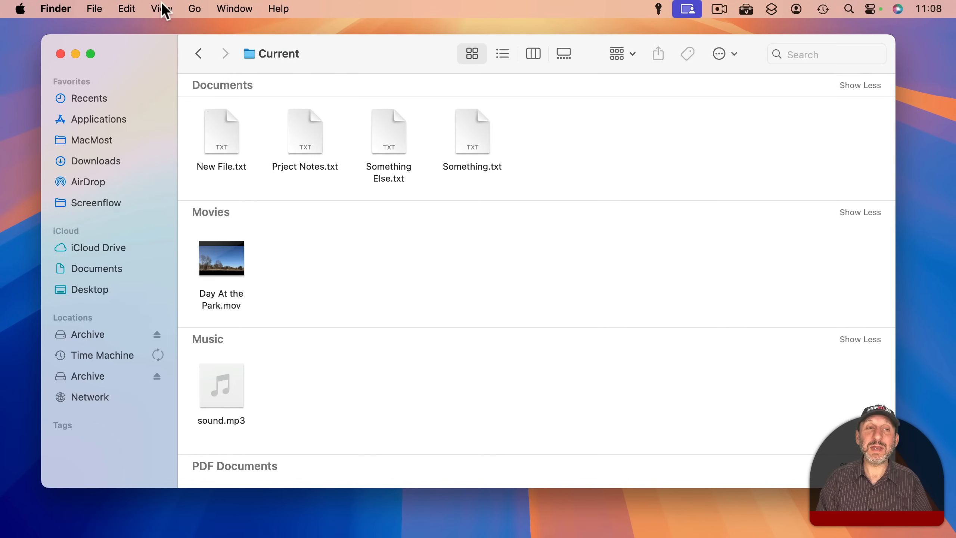
{"action": "left_click", "coordinate": [161, 8]}
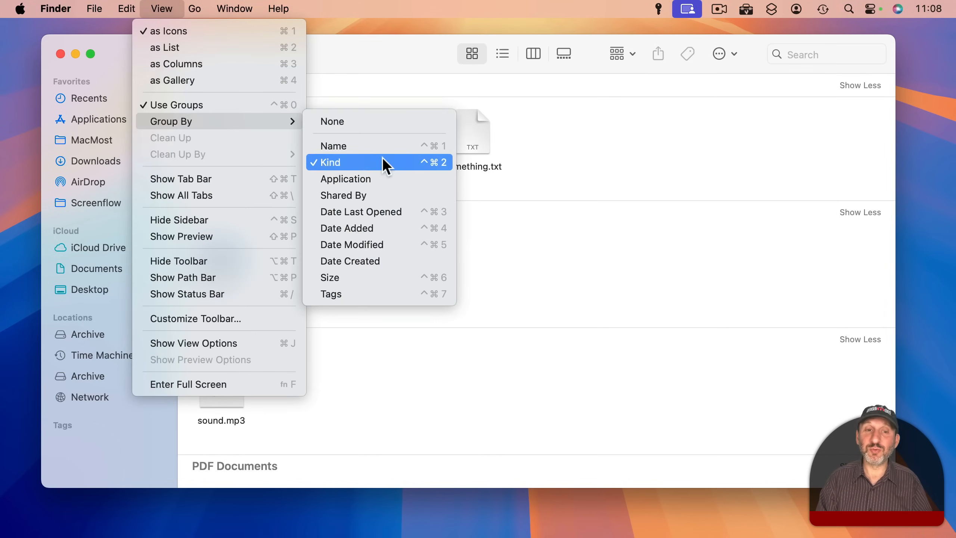
{"action": "left_click", "coordinate": [346, 227]}
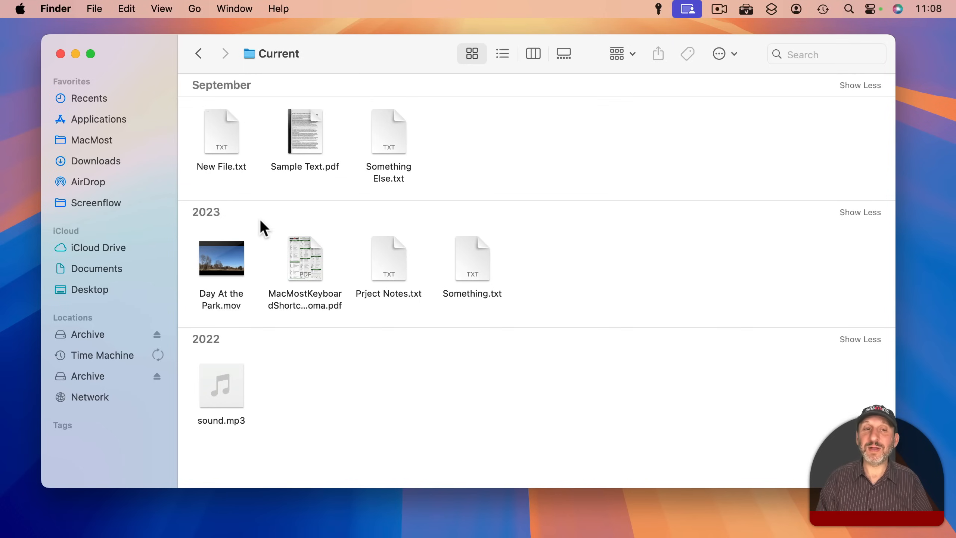
{"action": "mouse_move", "coordinate": [141, 76]}
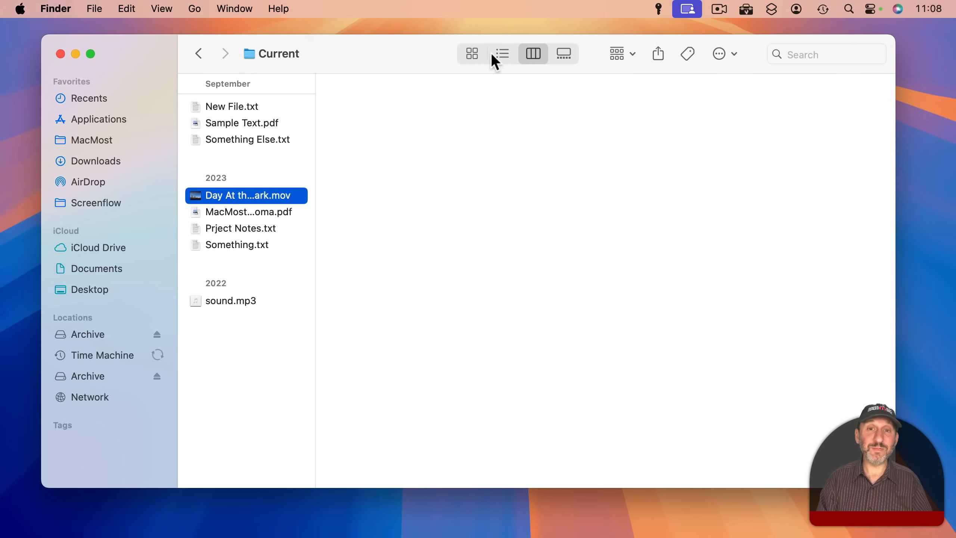
{"action": "left_click", "coordinate": [502, 54]}
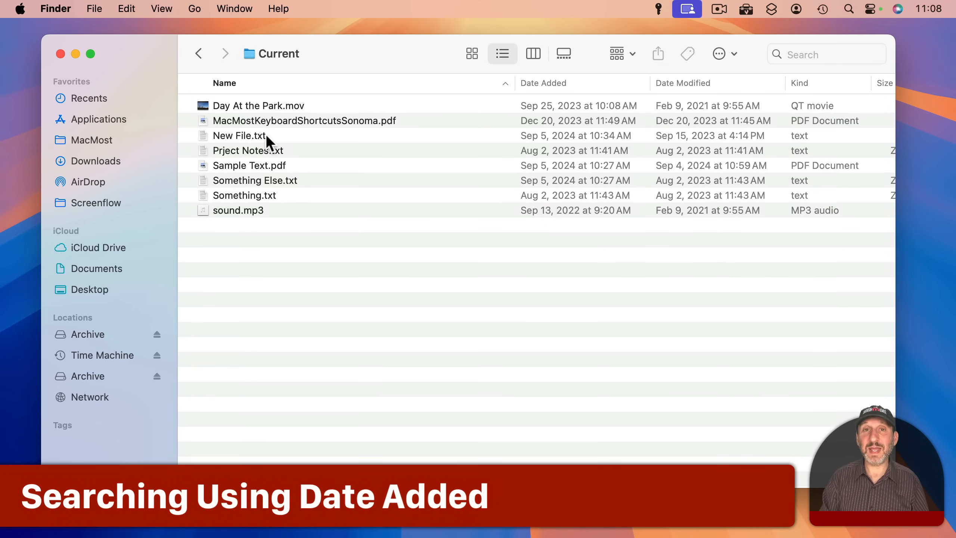
Go up to the Documents folder and start a search scoped to it
{"action": "left_click", "coordinate": [278, 54]}
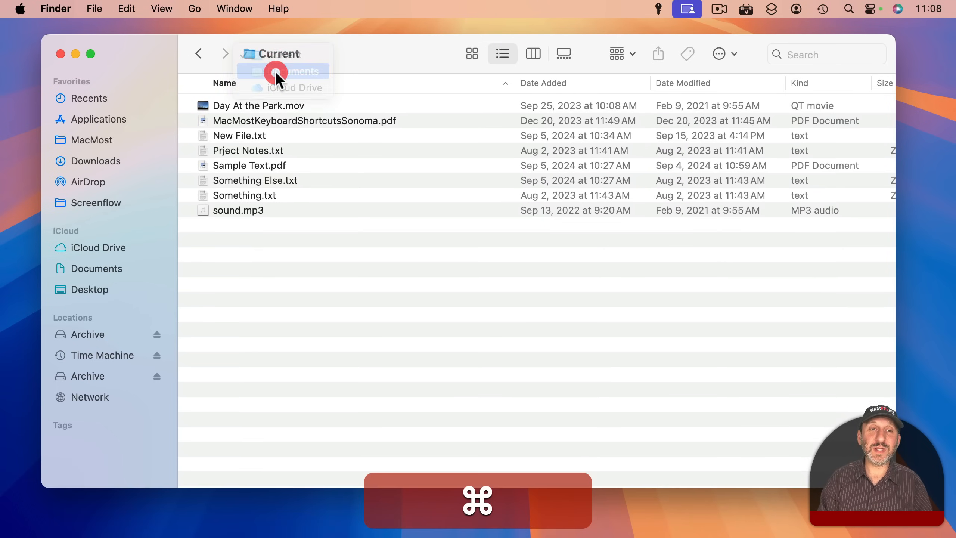
{"action": "left_click", "coordinate": [300, 88]}
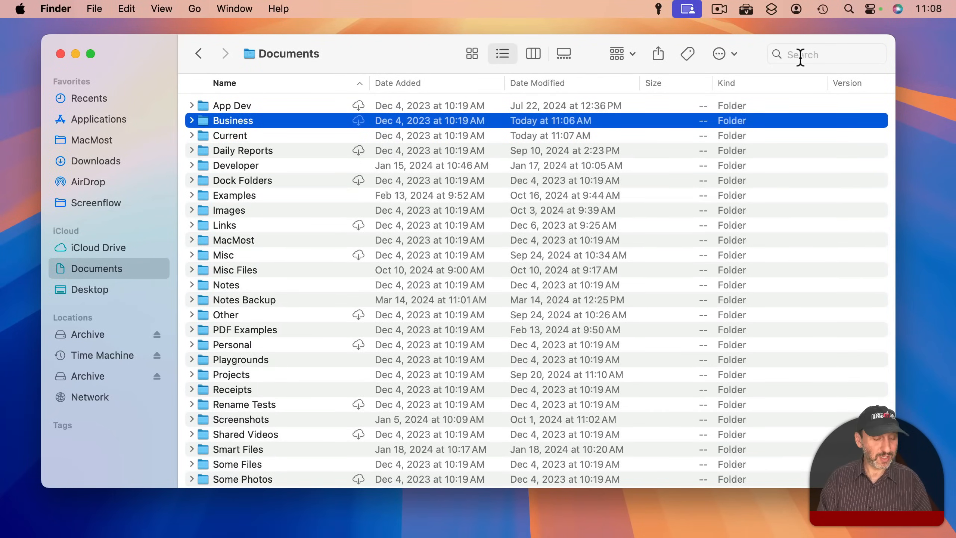
{"action": "left_click", "coordinate": [826, 54]}
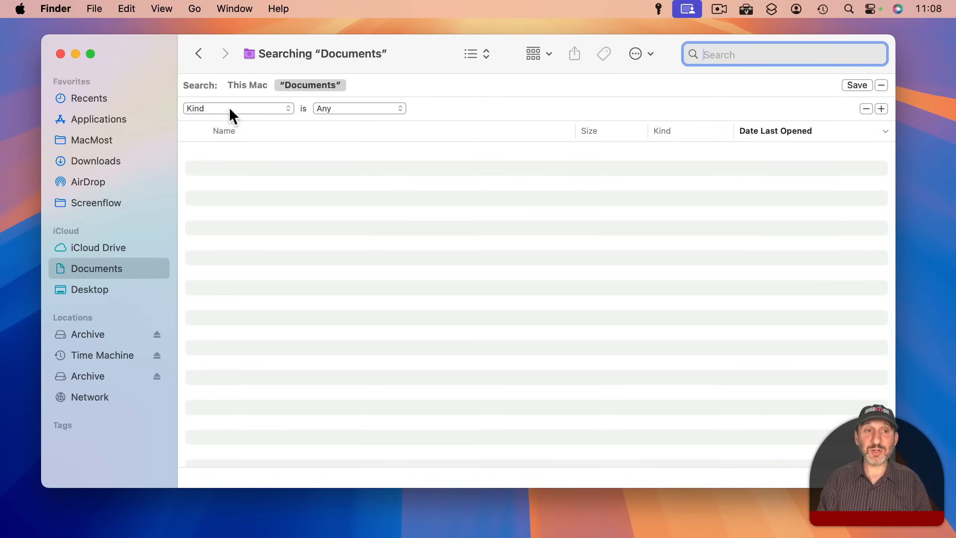
{"action": "mouse_move", "coordinate": [332, 113]}
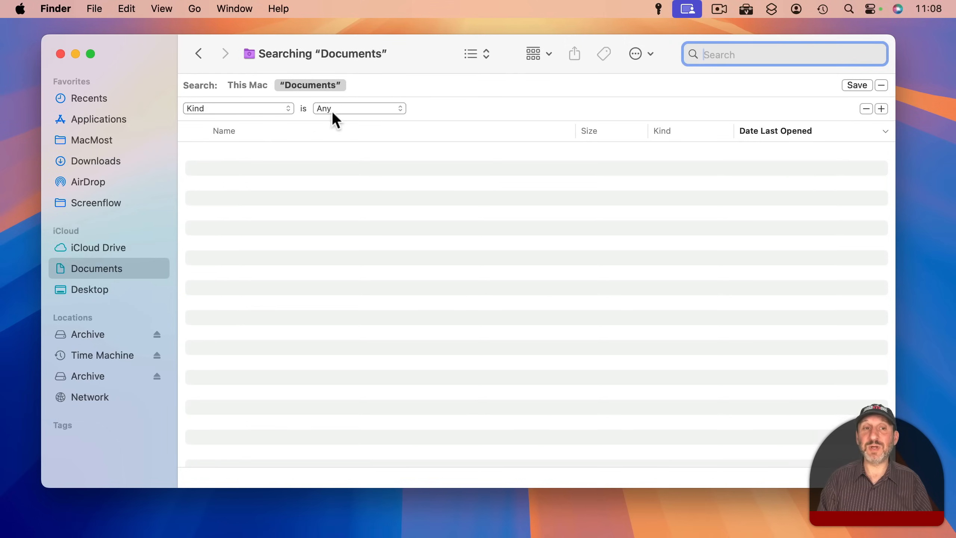
Set the search criterion to Date added within last 10 days
{"action": "left_click", "coordinate": [238, 108]}
{"action": "type", "text": "a"}
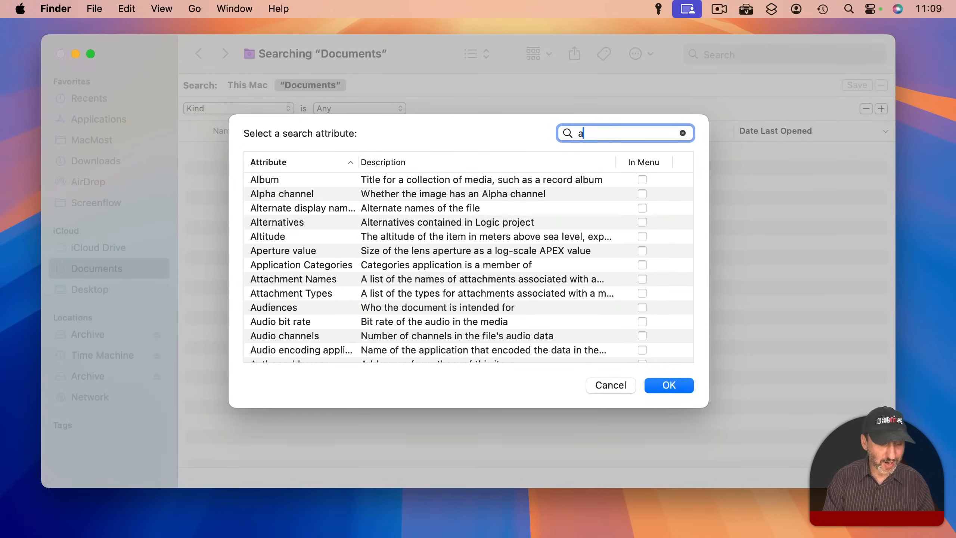
{"action": "type", "text": "dded"}
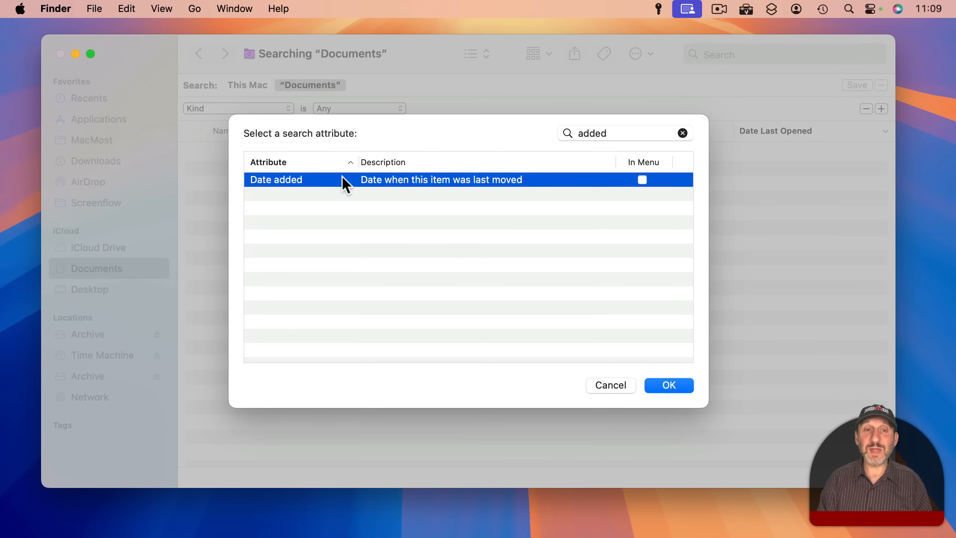
{"action": "left_click", "coordinate": [669, 385]}
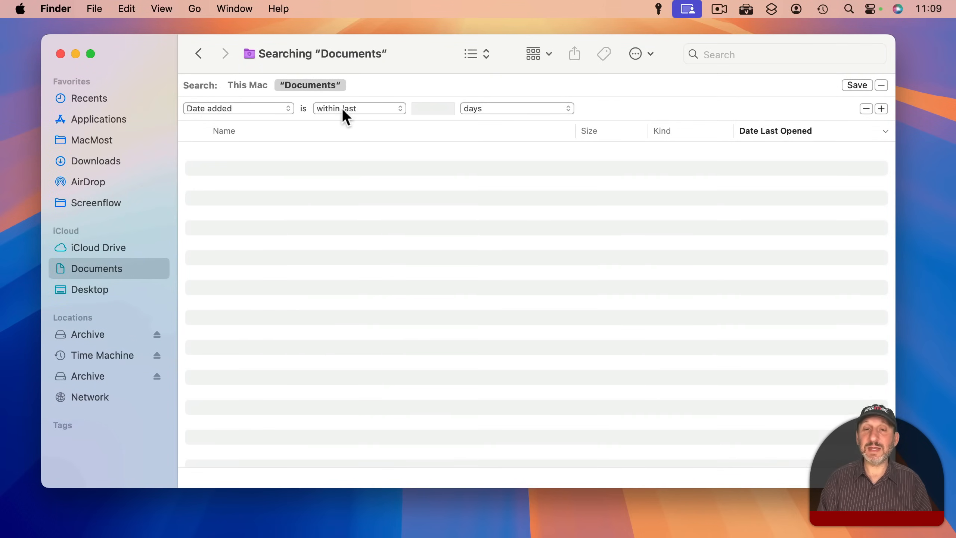
{"action": "type", "text": "10"}
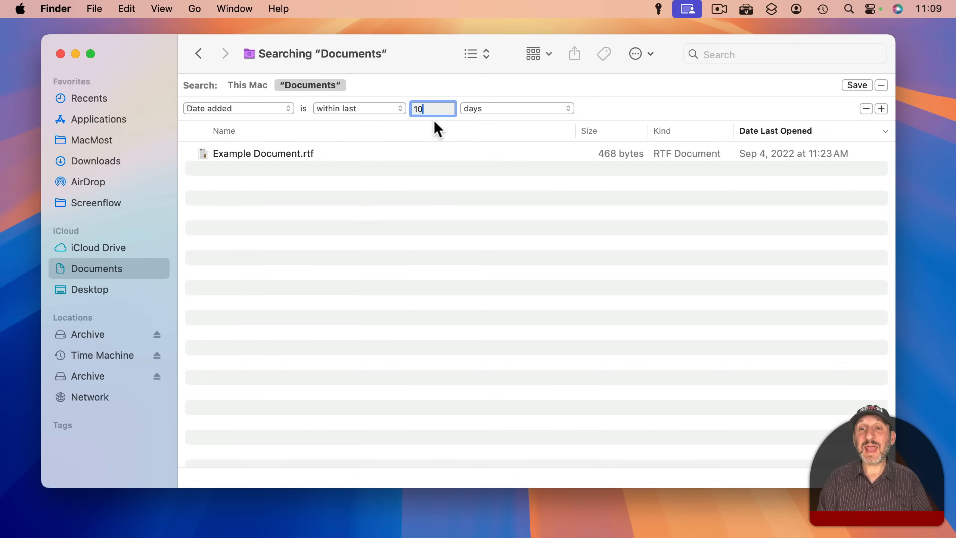
{"action": "mouse_move", "coordinate": [433, 108]}
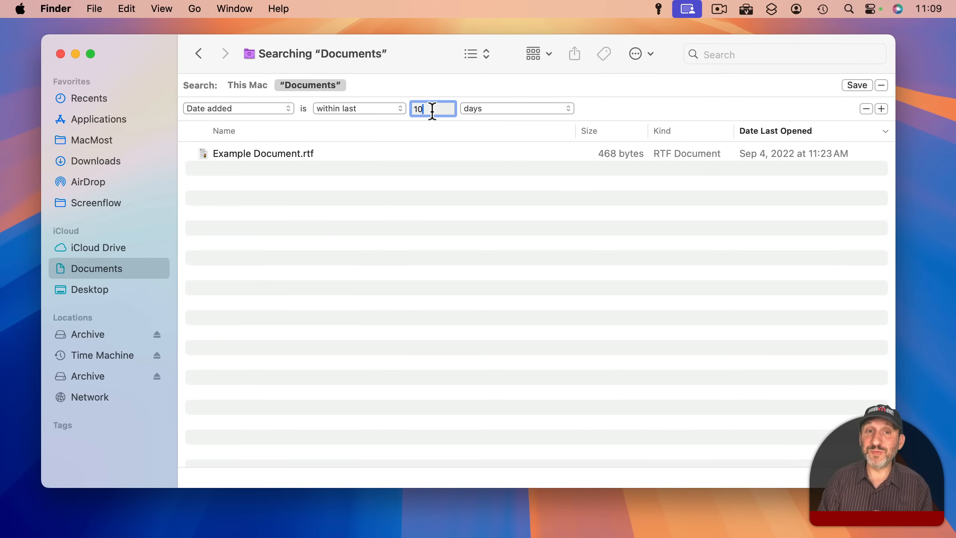
Widen the criterion to 100 days, show a Date Added column and sort results by it
{"action": "type", "text": "0"}
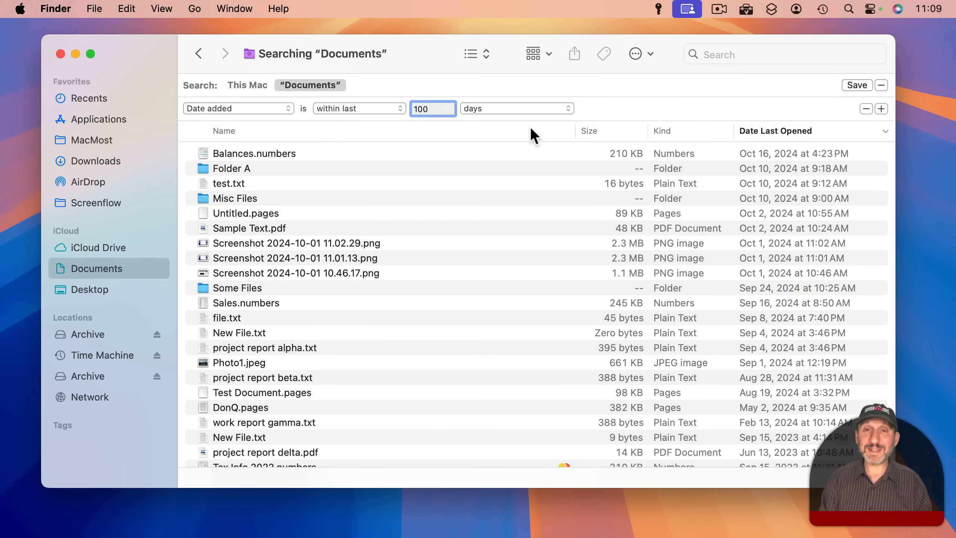
{"action": "mouse_move", "coordinate": [360, 137]}
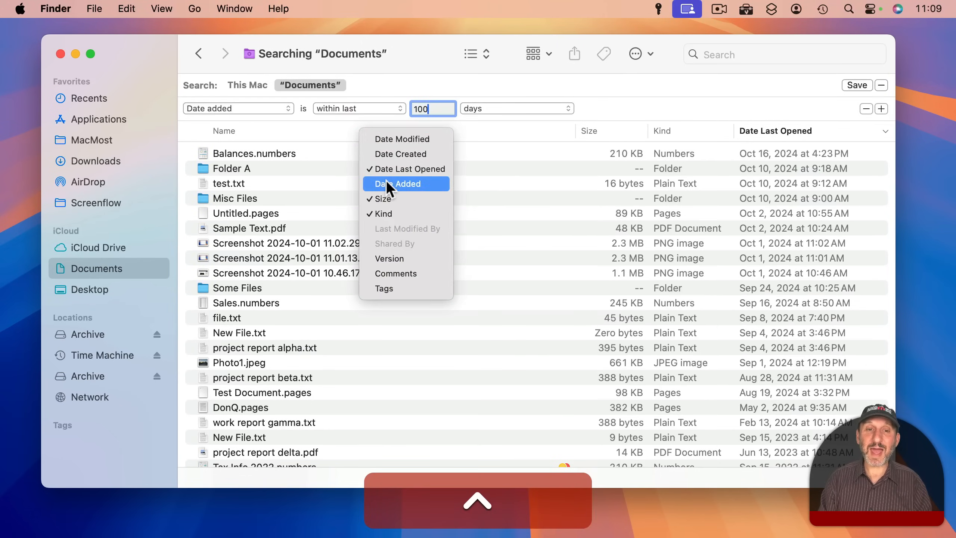
{"action": "left_click", "coordinate": [401, 183]}
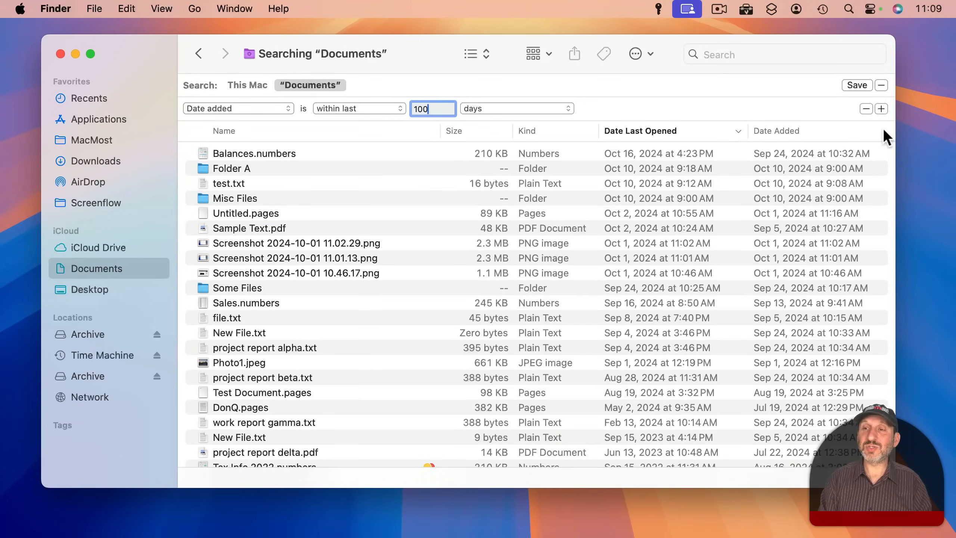
{"action": "left_click", "coordinate": [777, 131]}
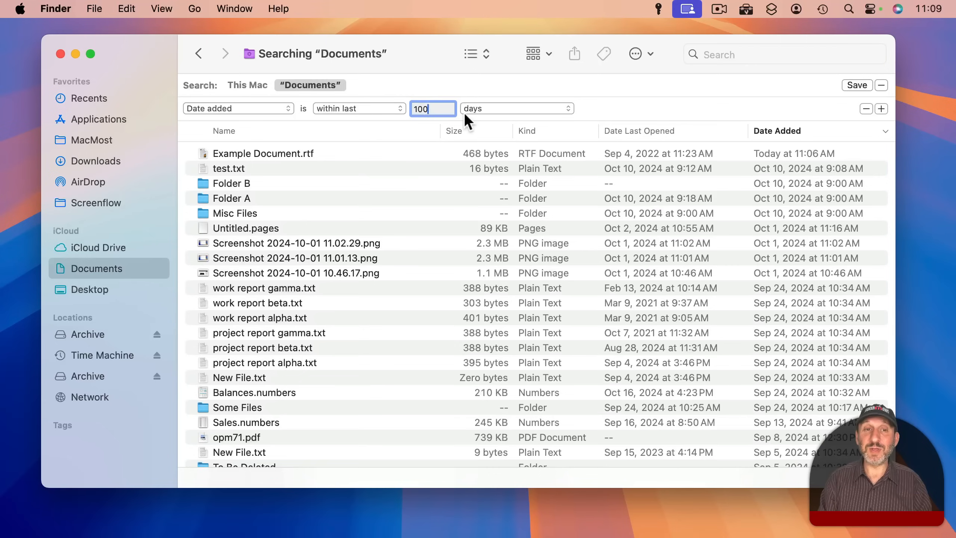
{"action": "left_click", "coordinate": [359, 108]}
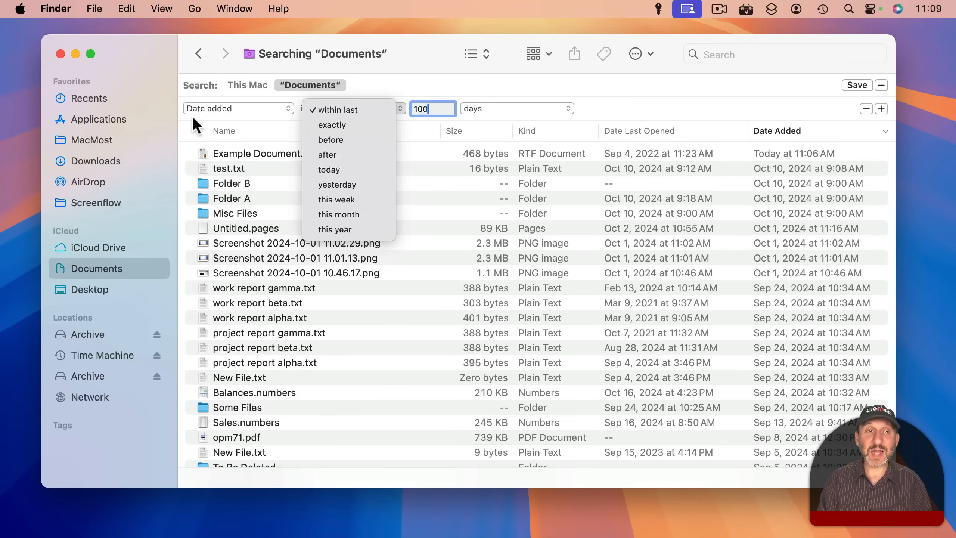
{"action": "left_click", "coordinate": [340, 110]}
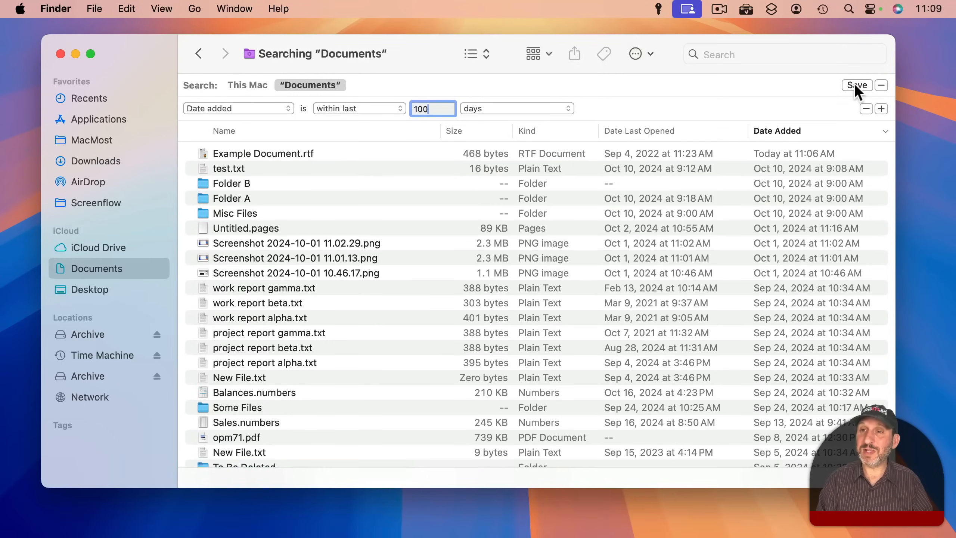
Start saving the search as a smart folder named Files Moved In Last 100 Days
{"action": "left_click", "coordinate": [856, 85]}
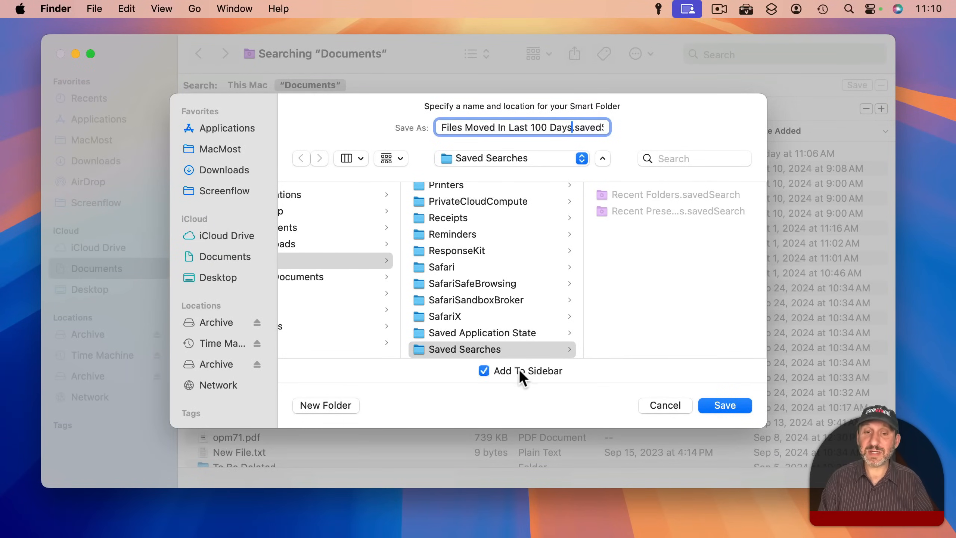
{"action": "mouse_move", "coordinate": [534, 161]}
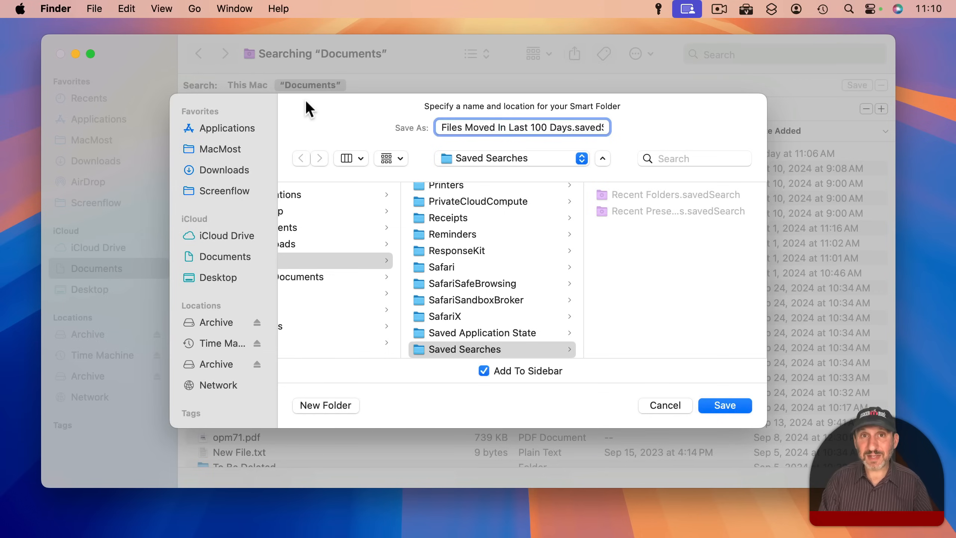
{"action": "mouse_move", "coordinate": [652, 389]}
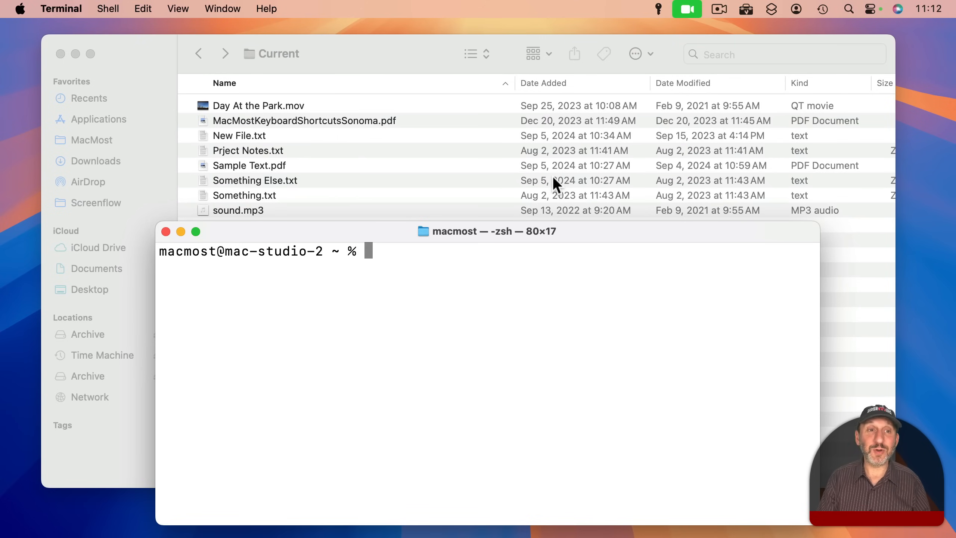
Compose 'mdls -name kMDItemDateAdded' and drop in the path of Sample Text.pdf from Finder
{"action": "type", "text": "d"}
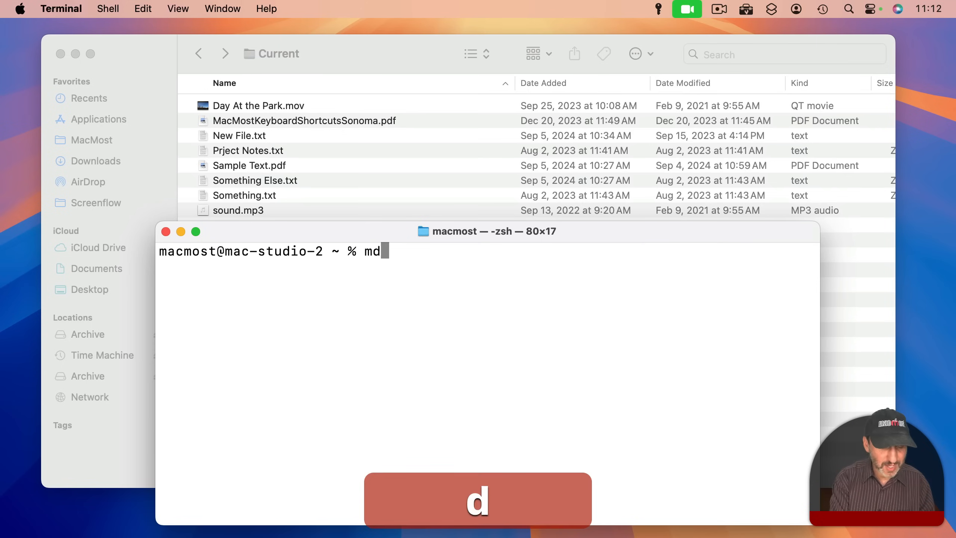
{"action": "type", "text": "ls"}
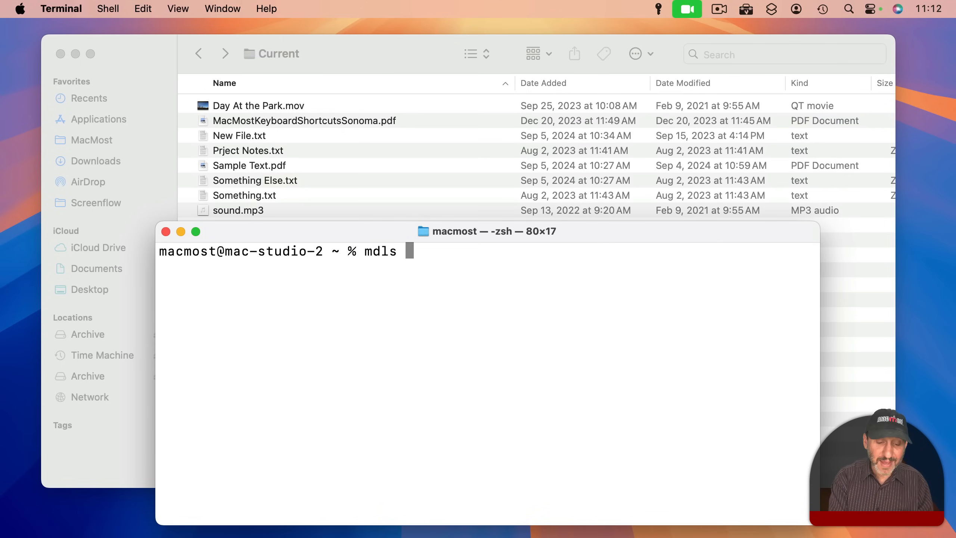
{"action": "type", "text": "-name k"}
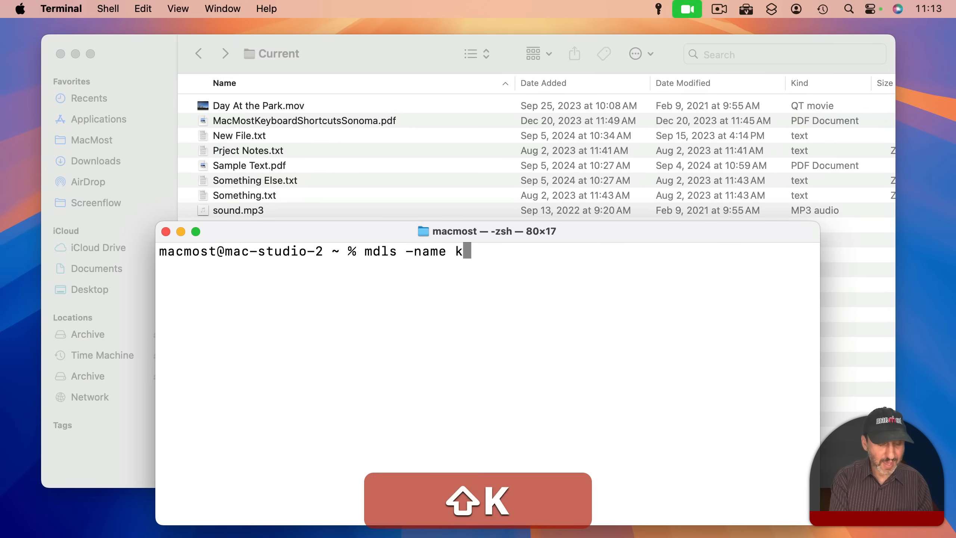
{"action": "type", "text": "MDItem"}
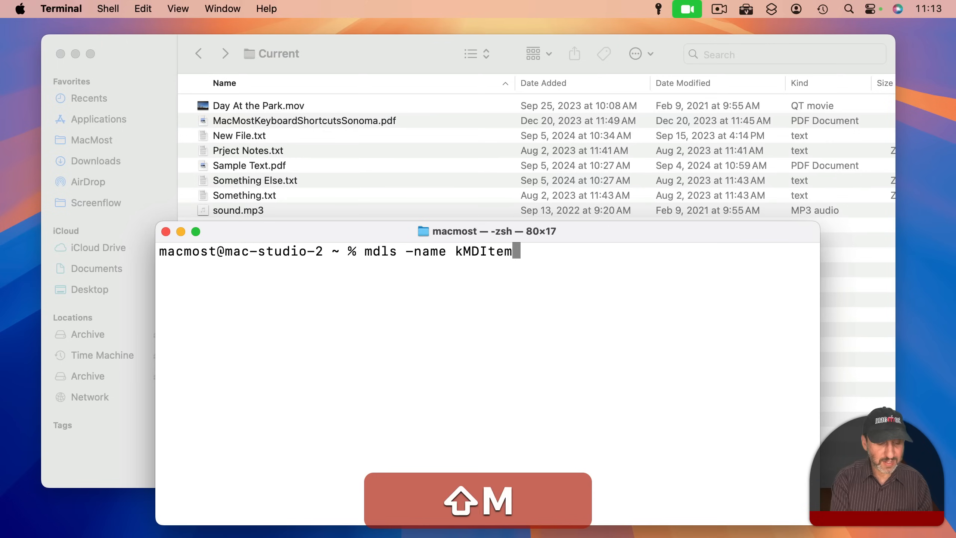
{"action": "type", "text": "DateAdde"}
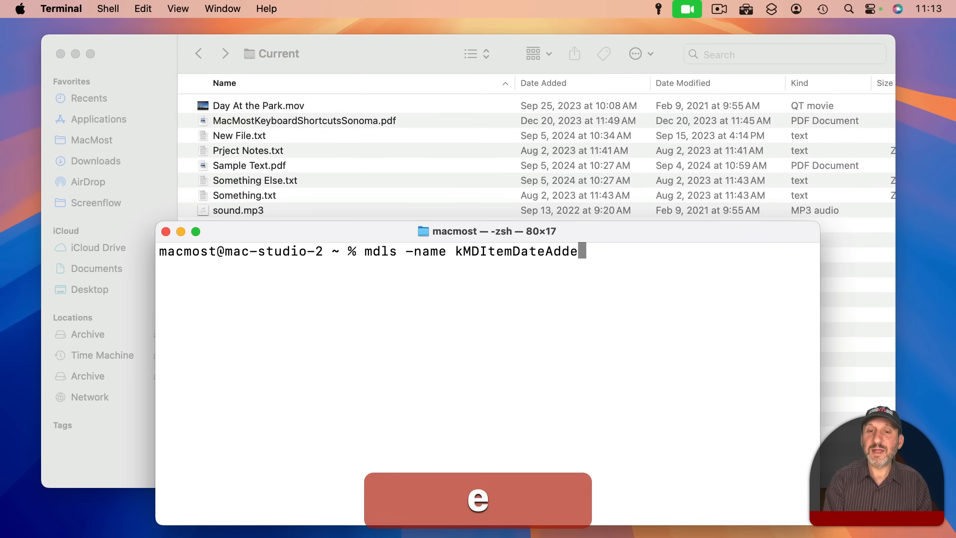
{"action": "type", "text": "e"}
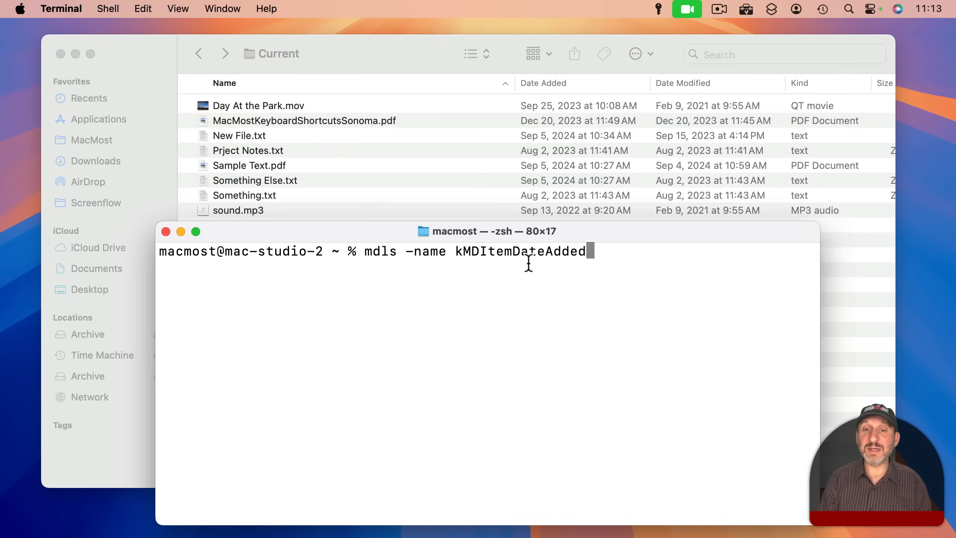
{"action": "mouse_move", "coordinate": [638, 274]}
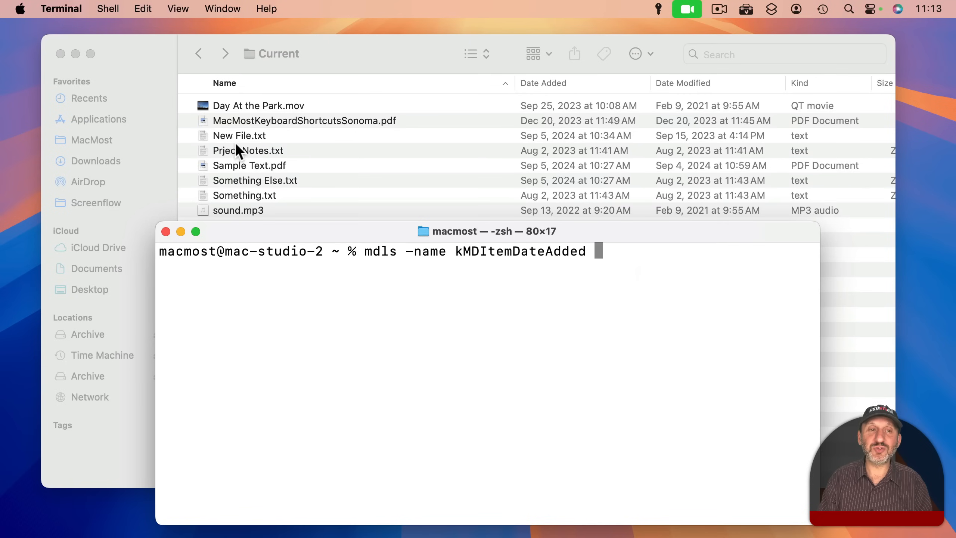
{"action": "left_click_drag", "start_coordinate": [249, 165], "coordinate": [635, 253]}
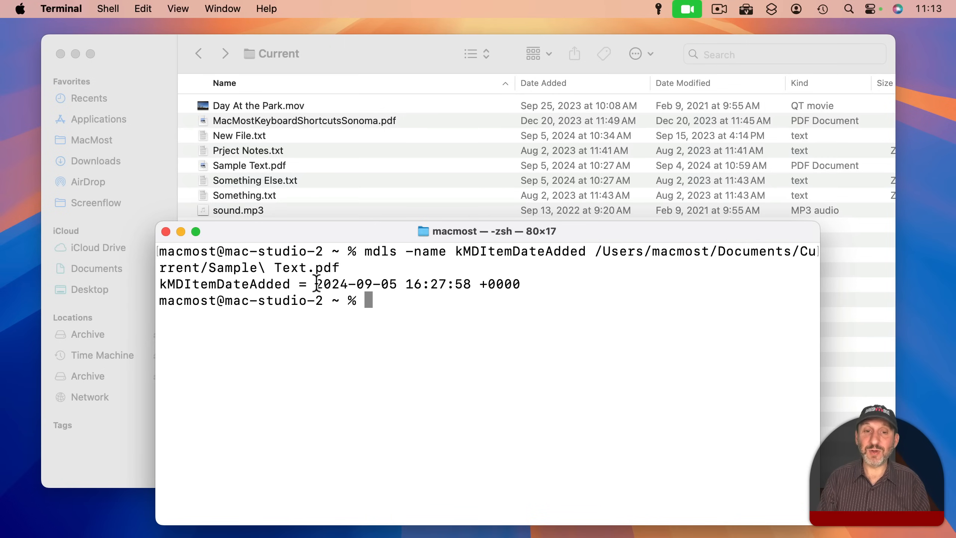
{"action": "left_click_drag", "start_coordinate": [316, 283], "coordinate": [521, 283]}
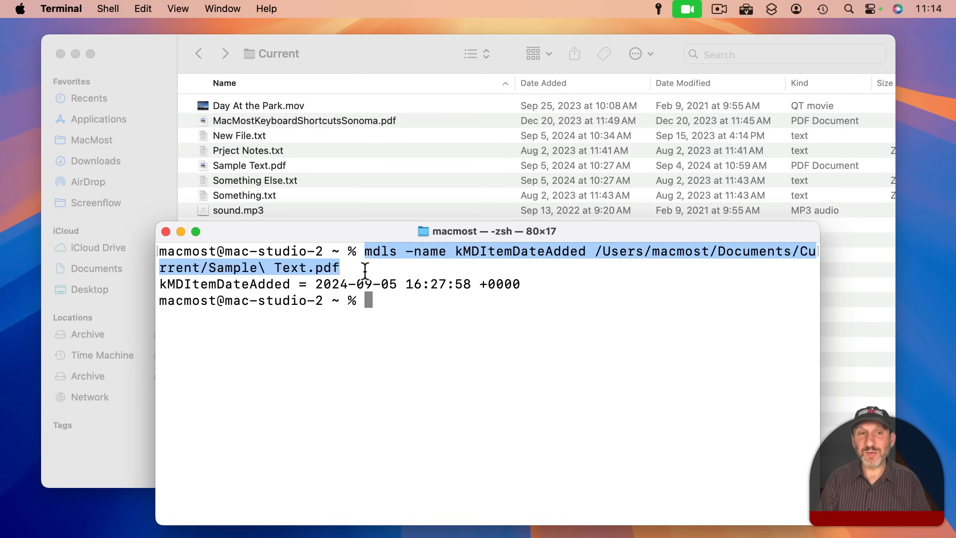
{"action": "mouse_move", "coordinate": [262, 177]}
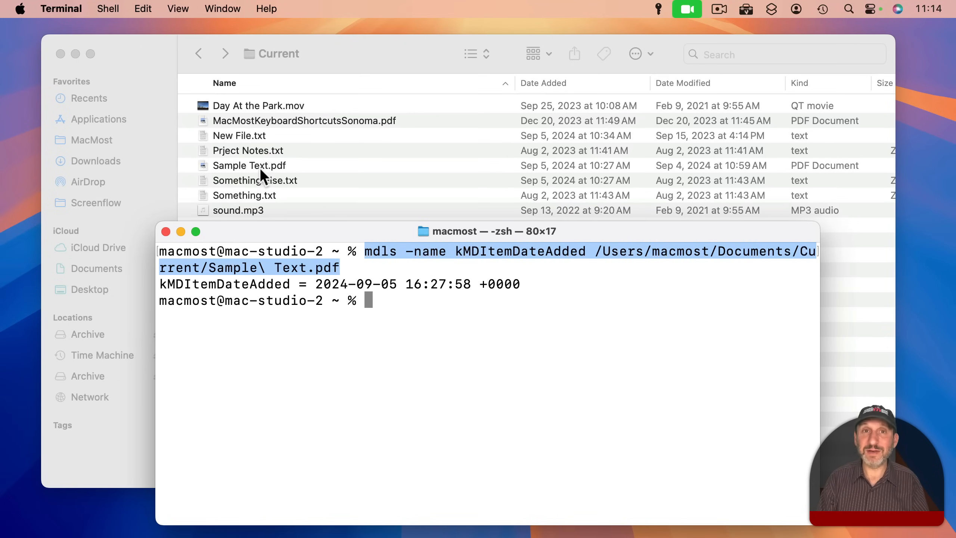